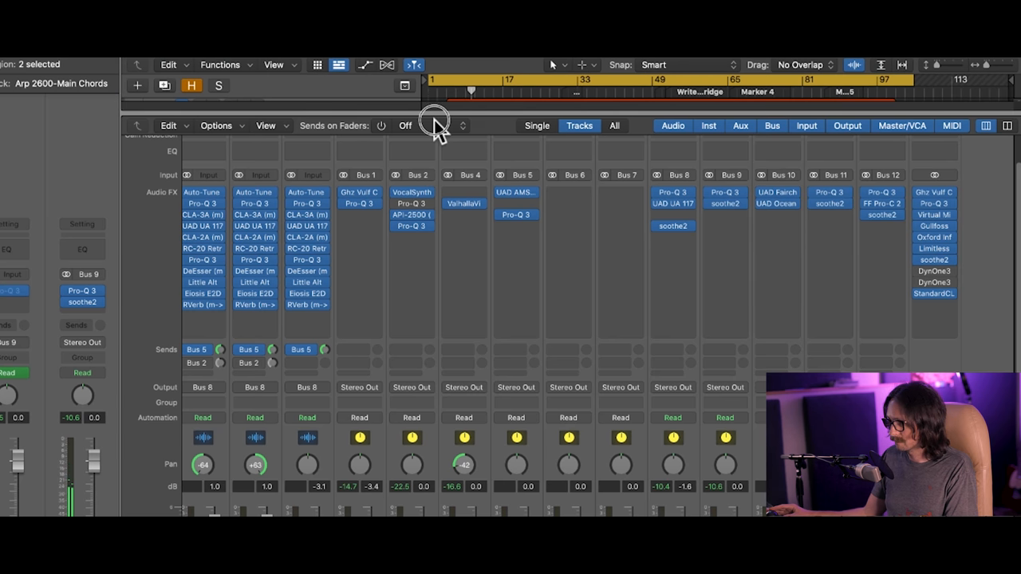
{"action": "mouse_move", "coordinate": [433, 91]}
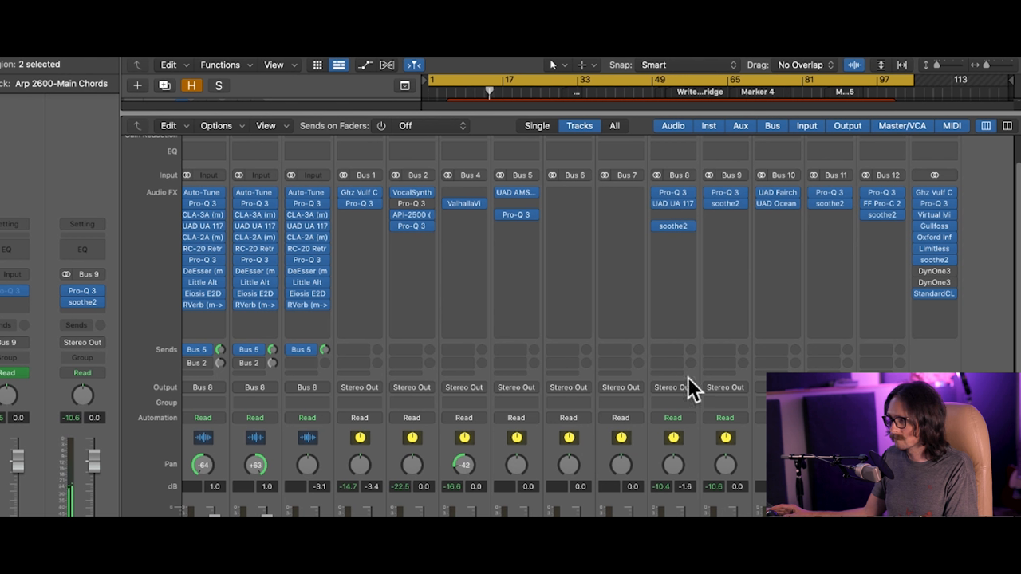
{"action": "mouse_move", "coordinate": [523, 221]}
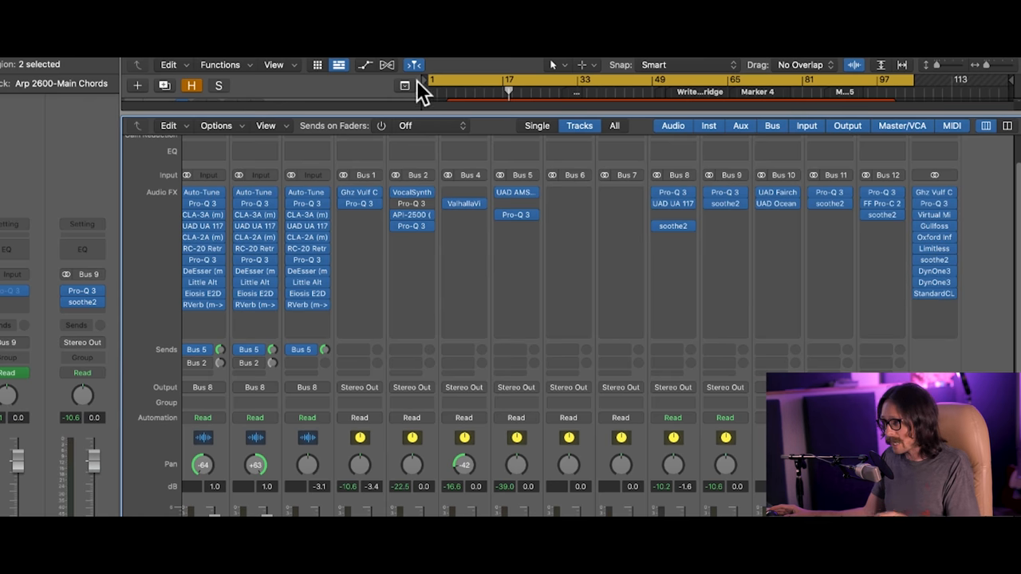
{"action": "mouse_move", "coordinate": [446, 153]}
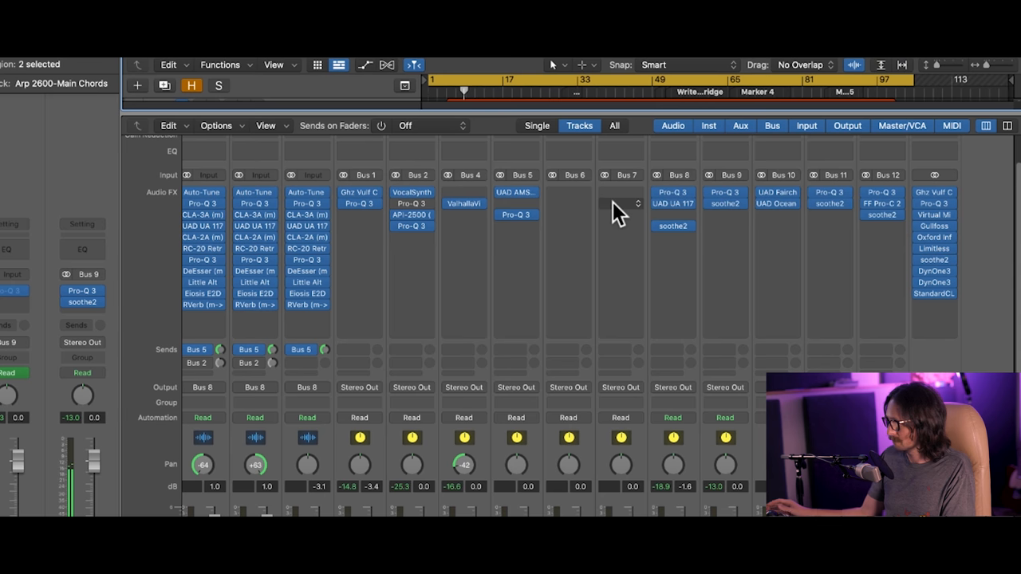
{"action": "mouse_move", "coordinate": [630, 206]}
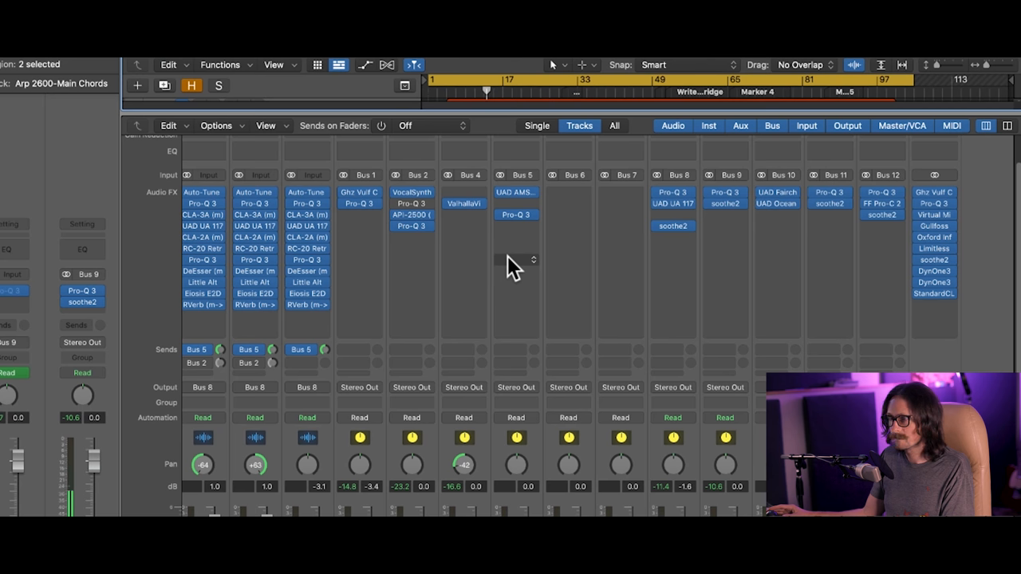
{"action": "mouse_move", "coordinate": [510, 265]}
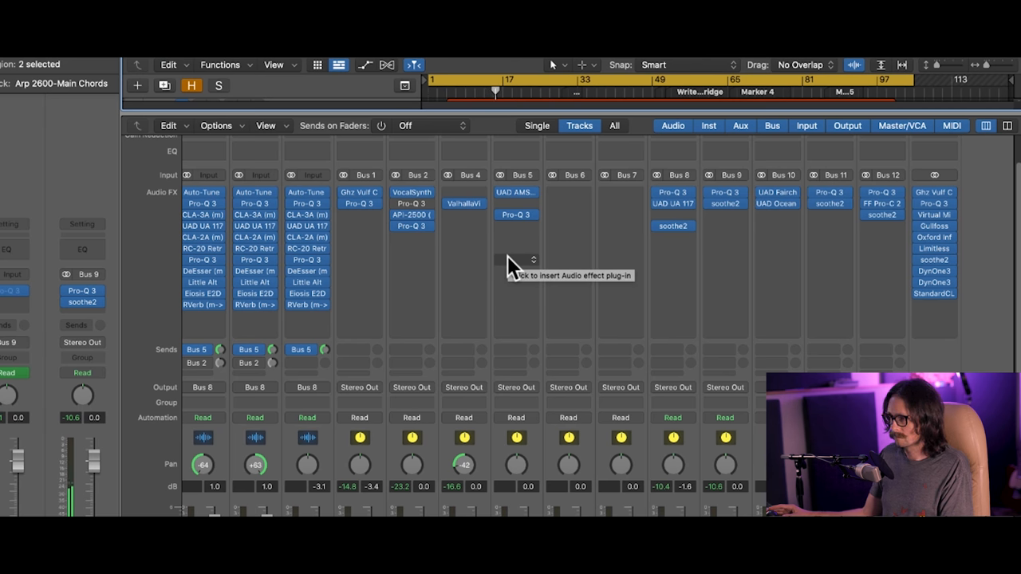
{"action": "mouse_move", "coordinate": [558, 301]}
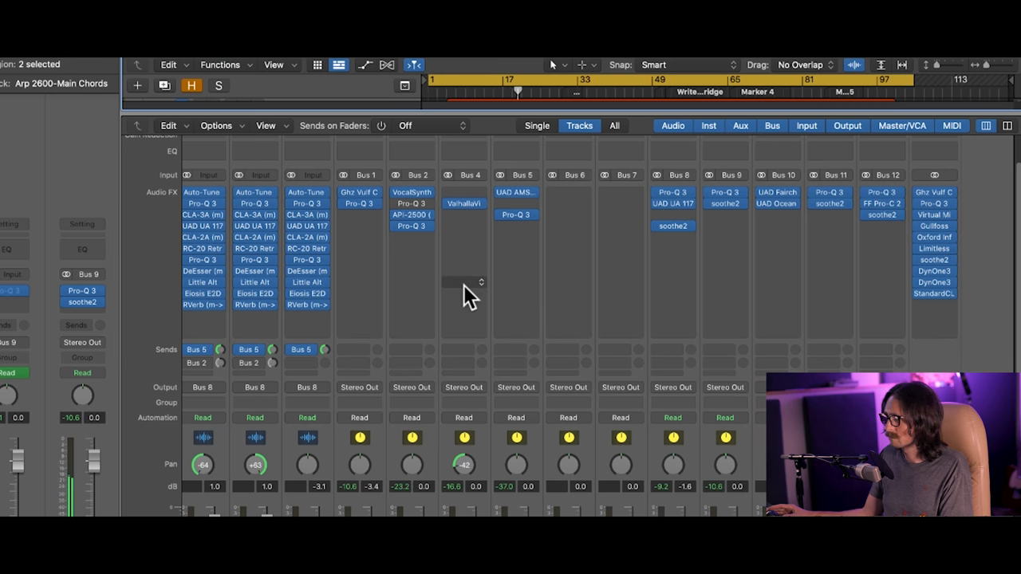
{"action": "mouse_move", "coordinate": [332, 204]}
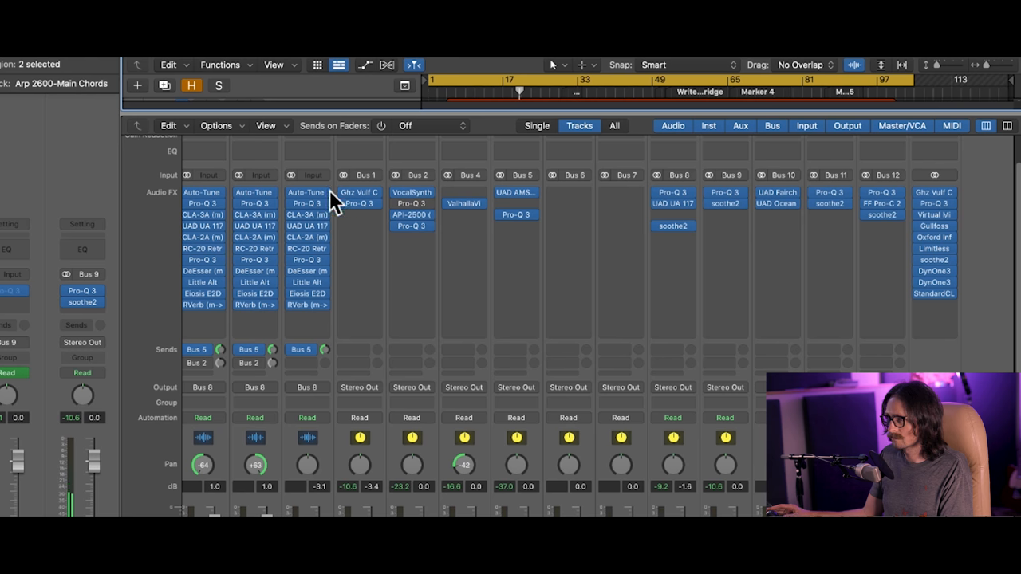
{"action": "mouse_move", "coordinate": [1002, 366]}
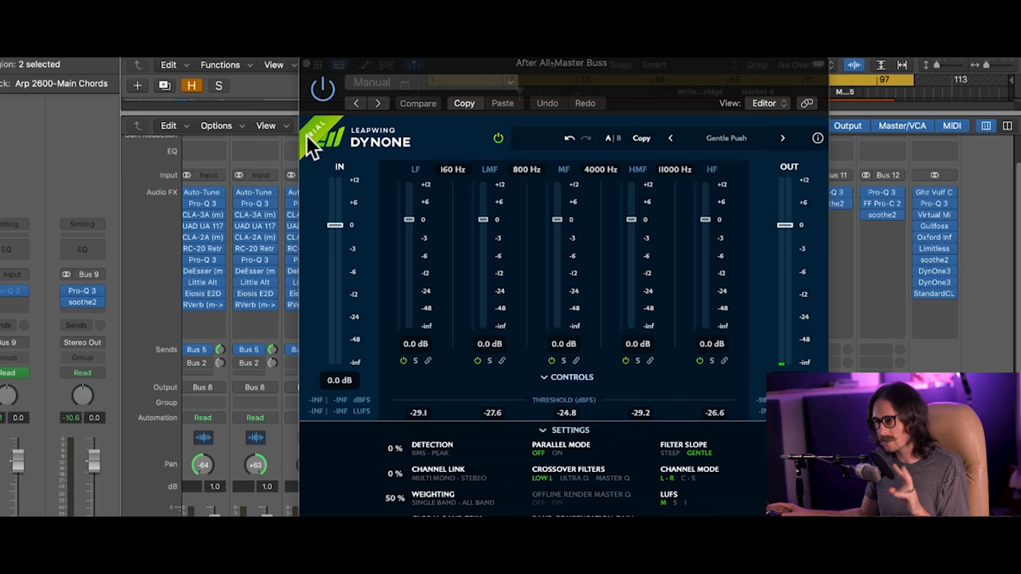
{"action": "mouse_move", "coordinate": [380, 147]}
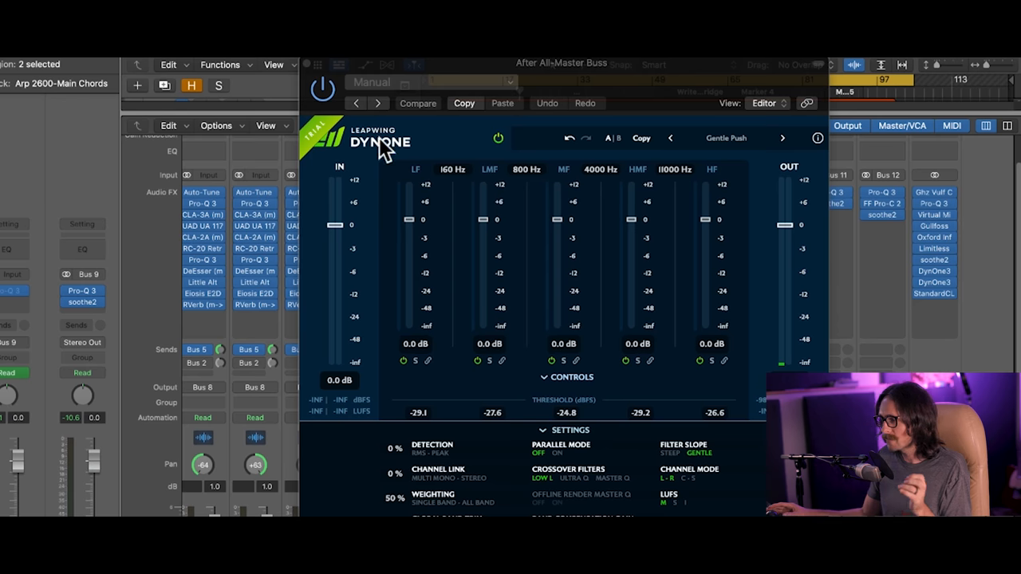
{"action": "mouse_move", "coordinate": [567, 83]}
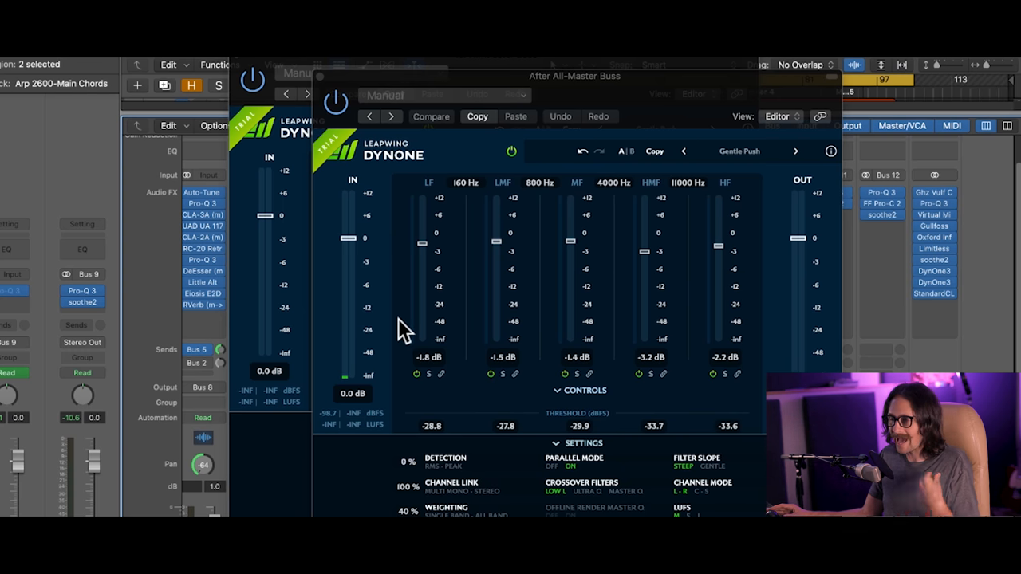
{"action": "mouse_move", "coordinate": [322, 88]}
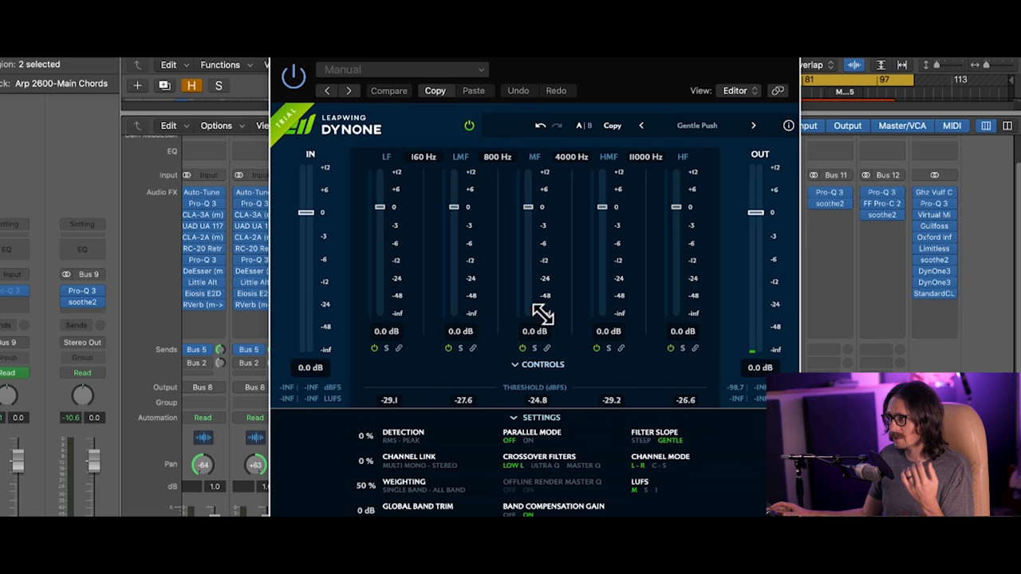
{"action": "mouse_move", "coordinate": [485, 67]}
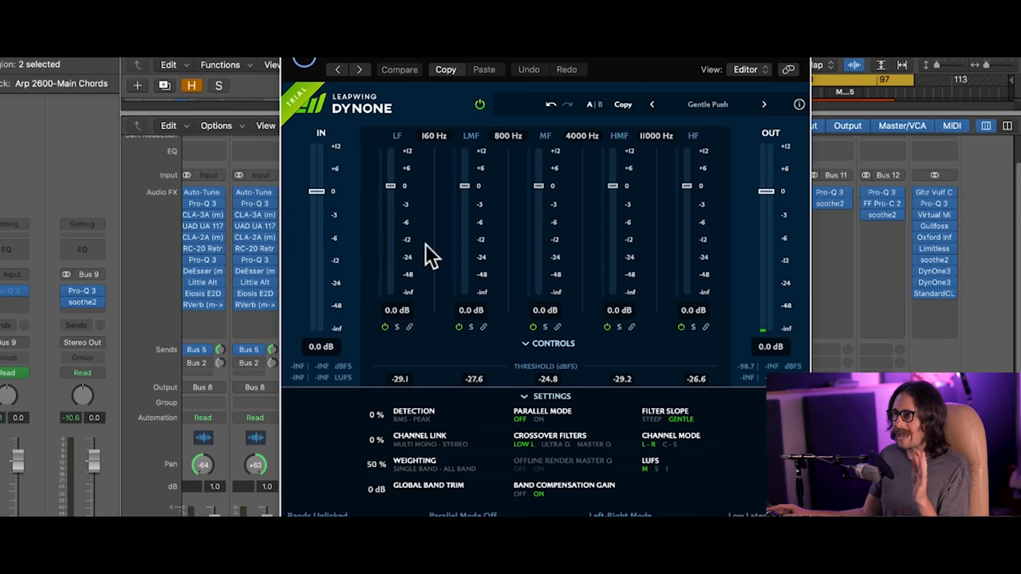
{"action": "mouse_move", "coordinate": [418, 349]}
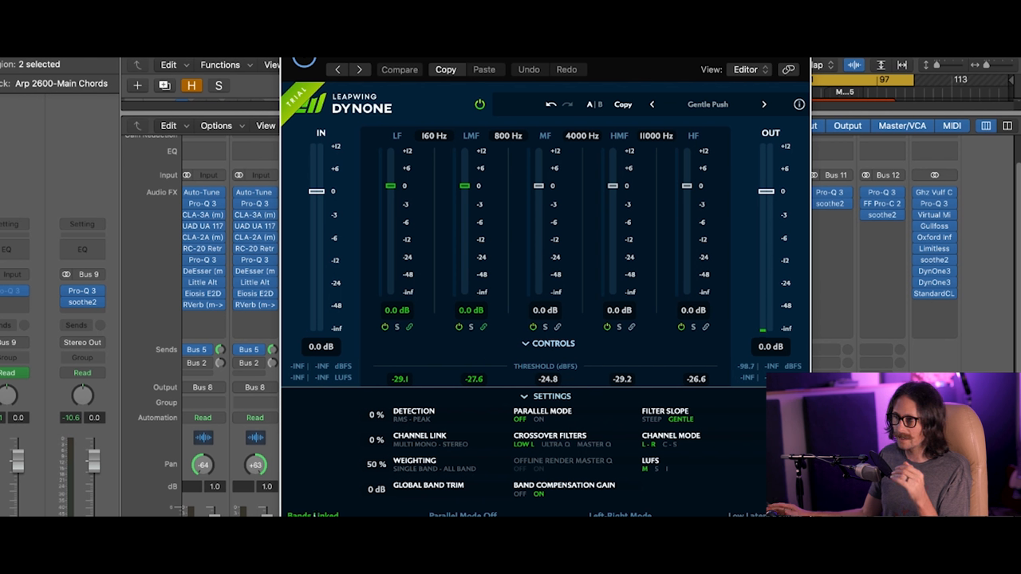
{"action": "mouse_move", "coordinate": [441, 374]}
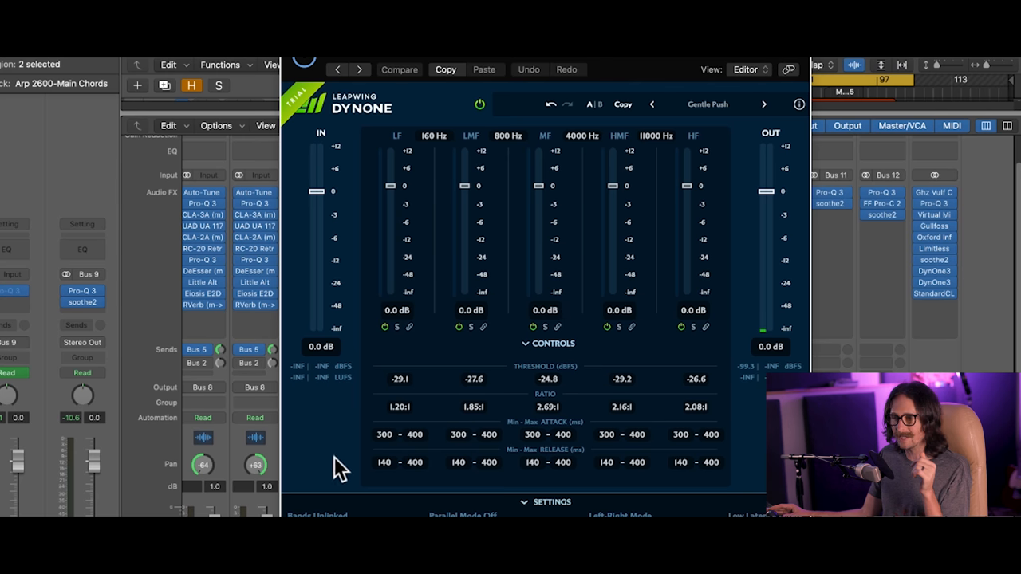
{"action": "mouse_move", "coordinate": [391, 443]}
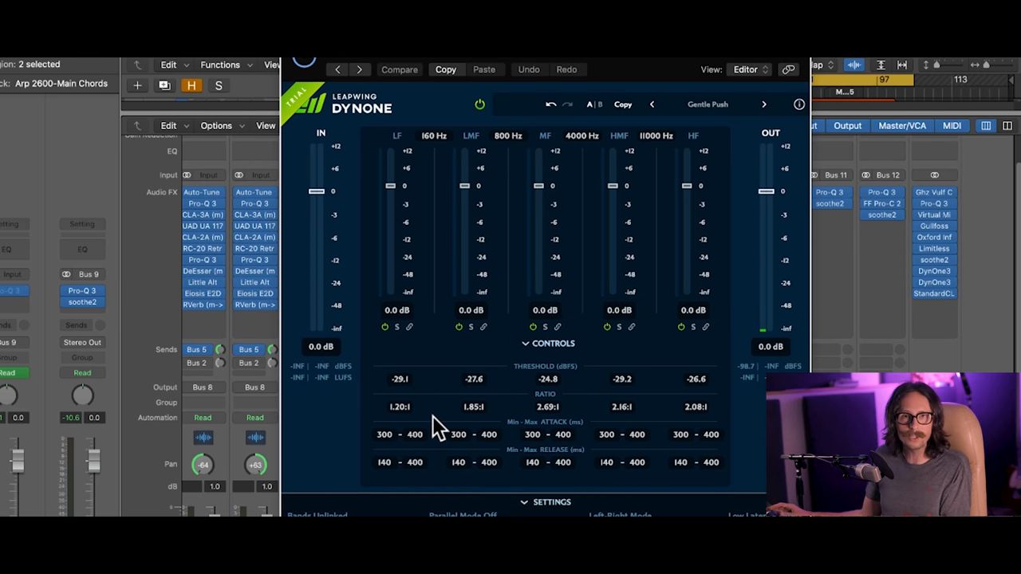
{"action": "mouse_move", "coordinate": [434, 263]}
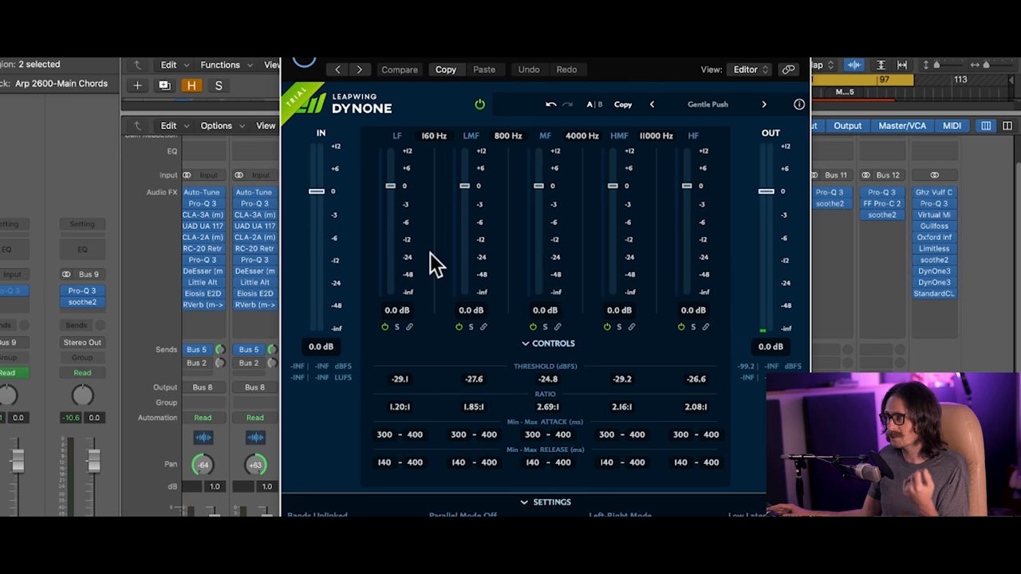
{"action": "mouse_move", "coordinate": [412, 399]}
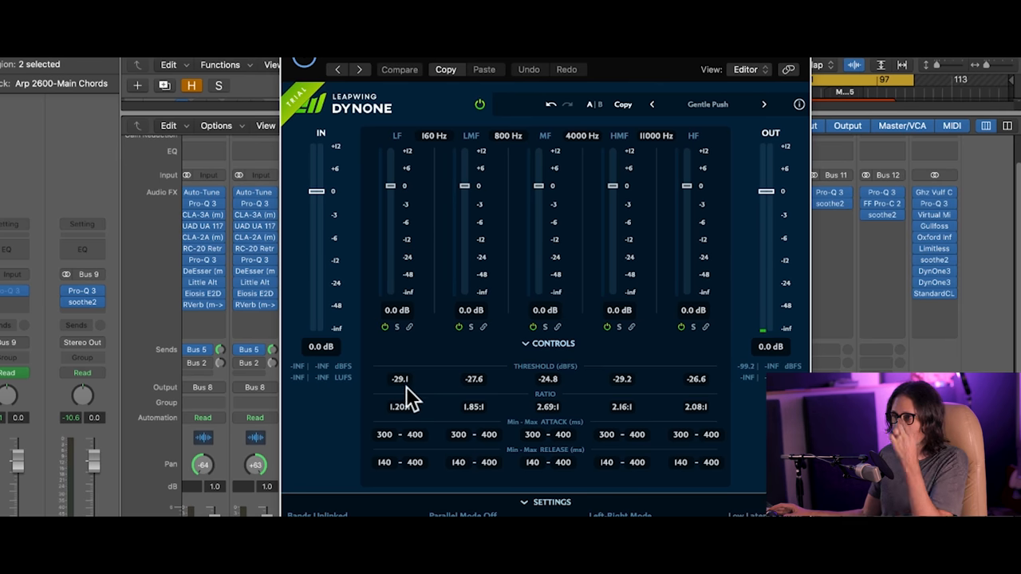
{"action": "mouse_move", "coordinate": [406, 412]}
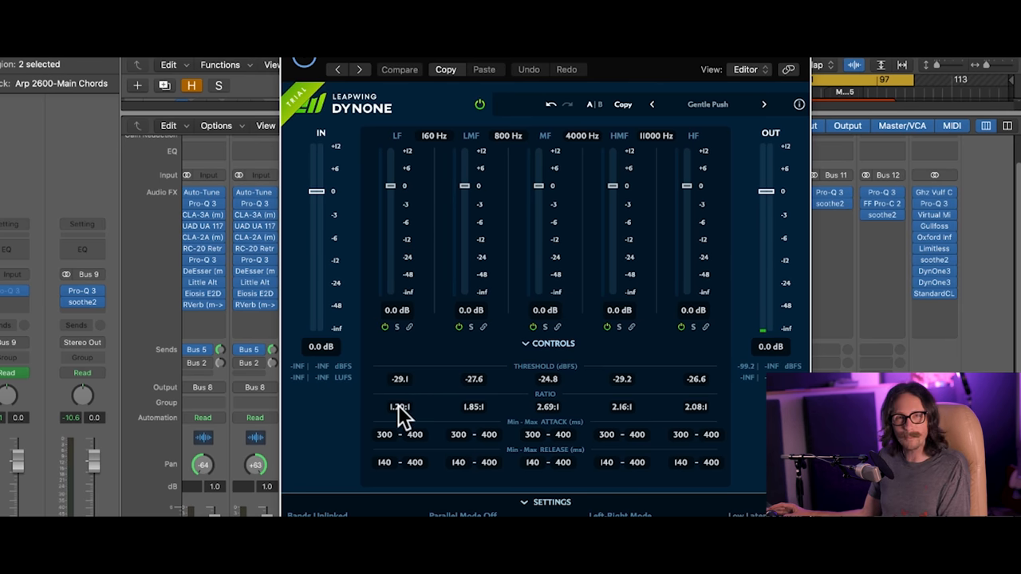
{"action": "mouse_move", "coordinate": [478, 416]}
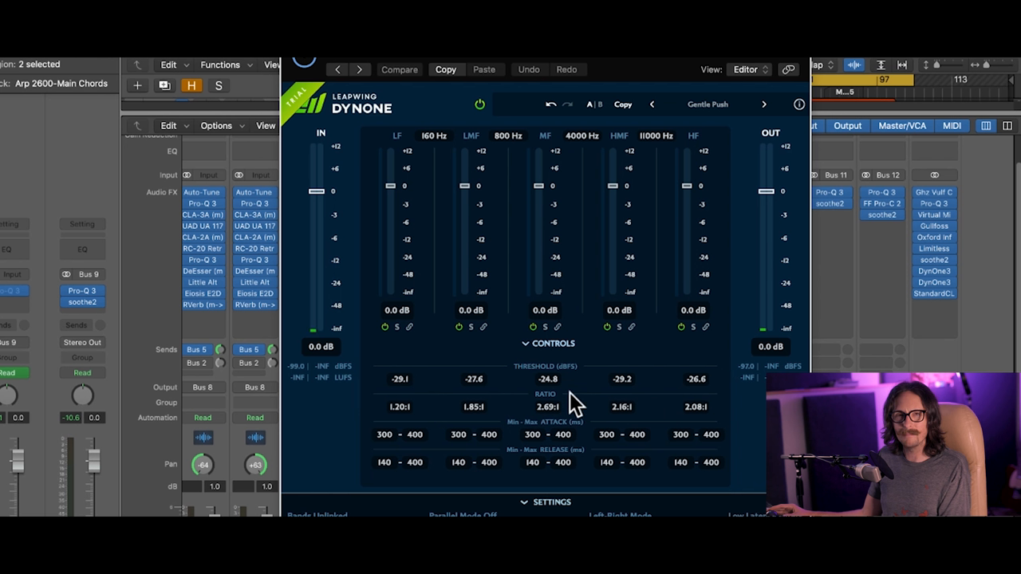
{"action": "mouse_move", "coordinate": [566, 383]}
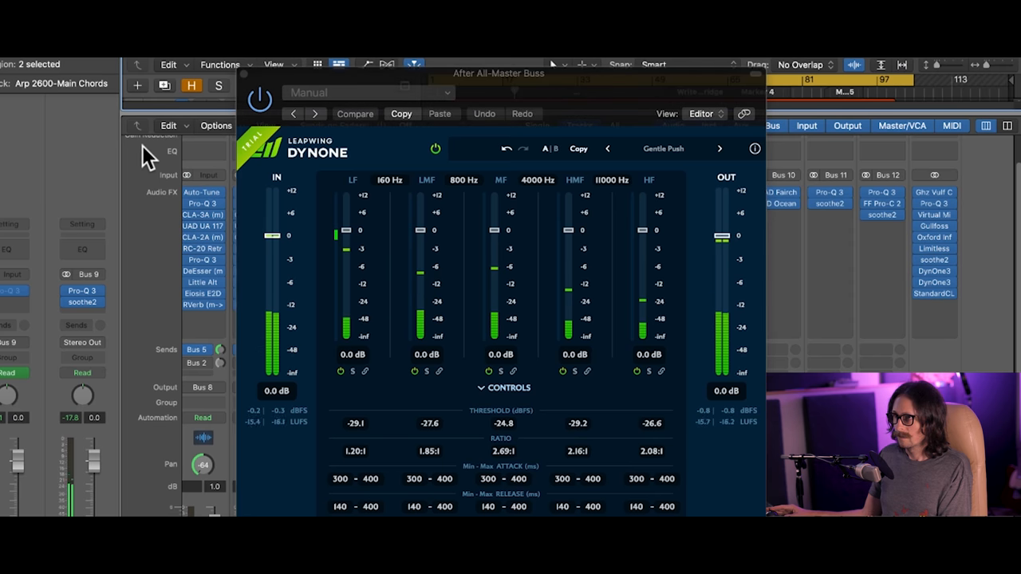
{"action": "mouse_move", "coordinate": [246, 343]}
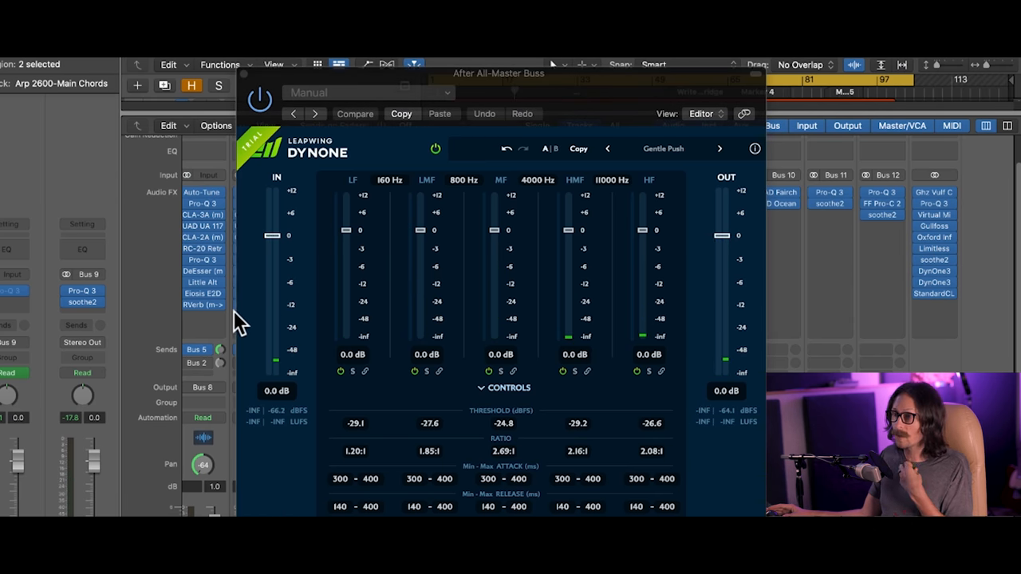
{"action": "mouse_move", "coordinate": [632, 277]}
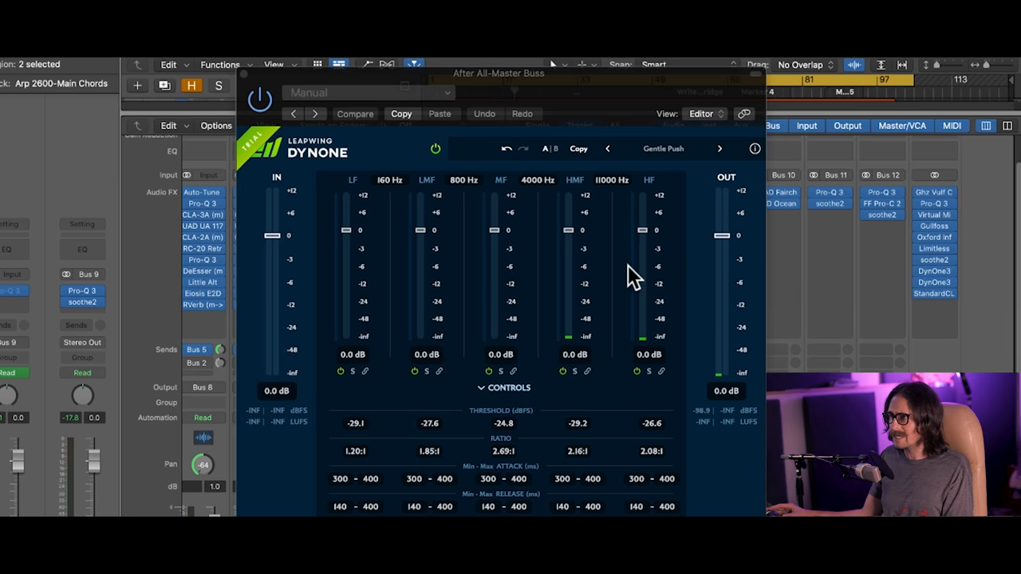
{"action": "mouse_move", "coordinate": [391, 236]}
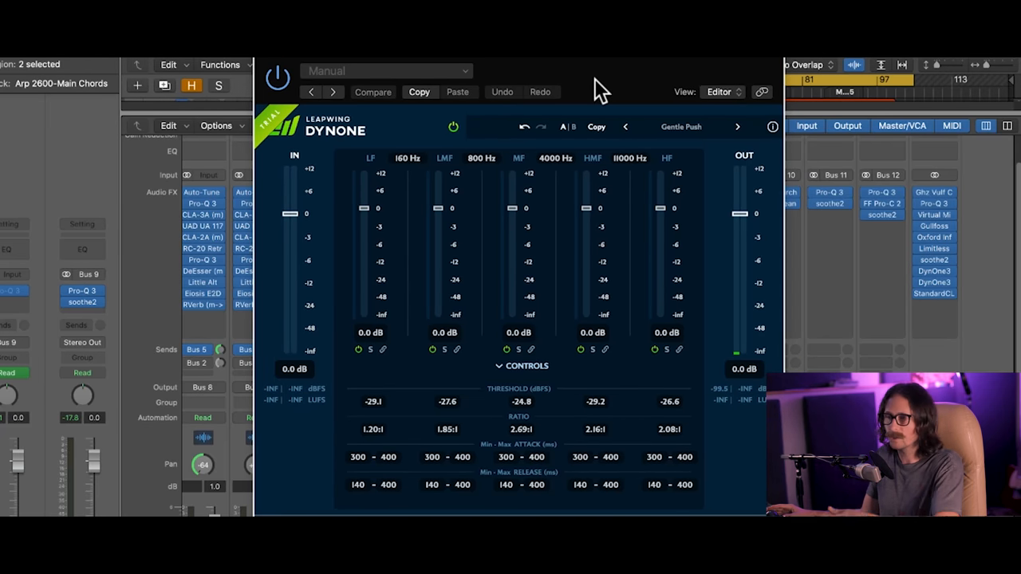
{"action": "mouse_move", "coordinate": [581, 399]}
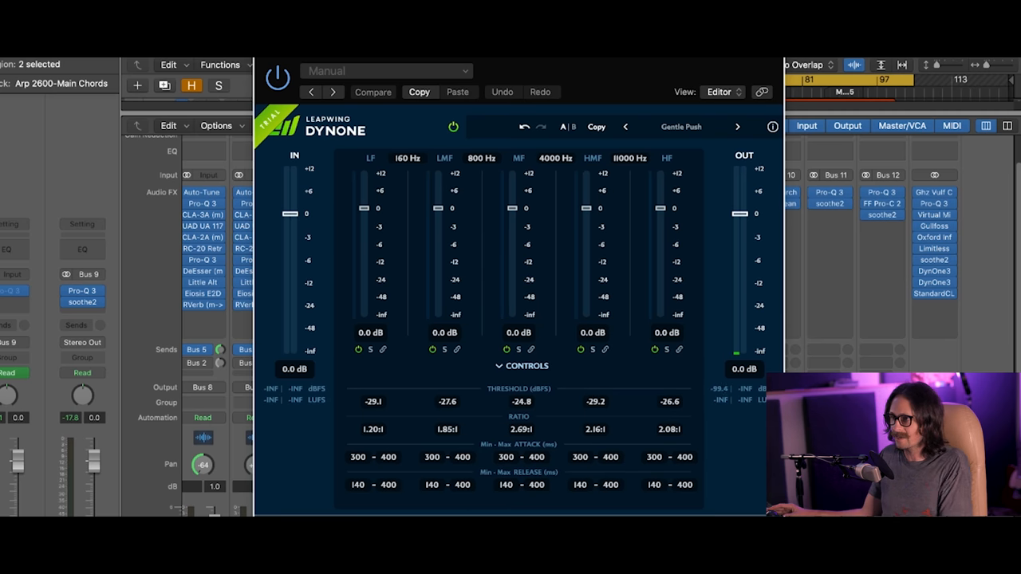
{"action": "left_click", "coordinate": [373, 91]}
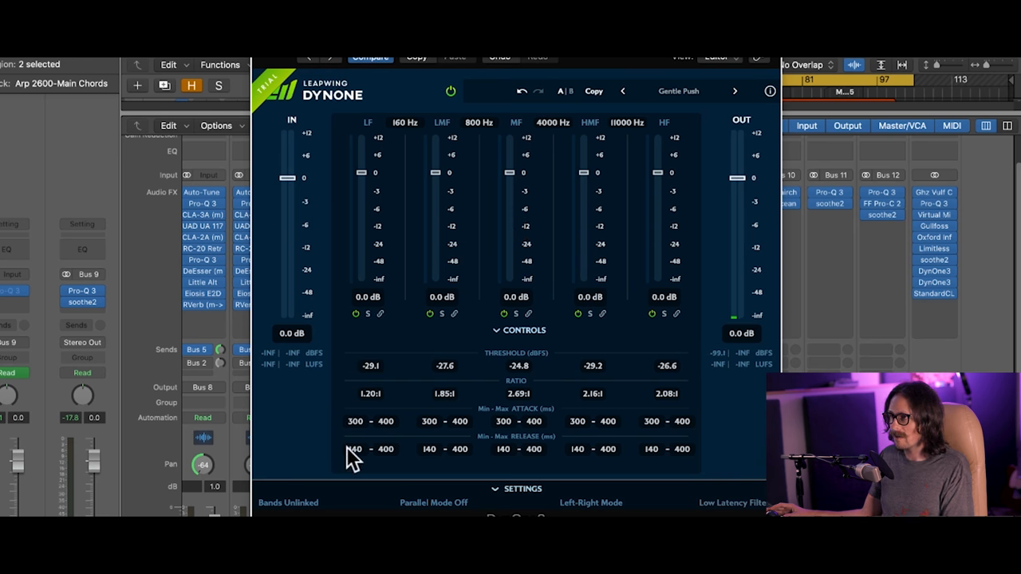
{"action": "mouse_move", "coordinate": [526, 494]}
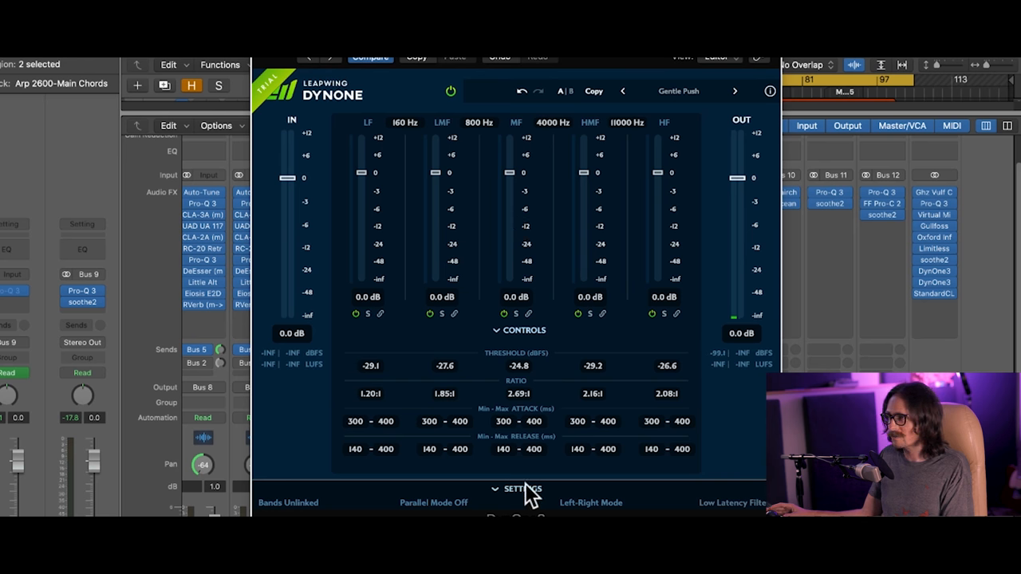
Show DynOne's settings panel and try Detection at 100% before returning it to 0%.
{"action": "left_click", "coordinate": [523, 490]}
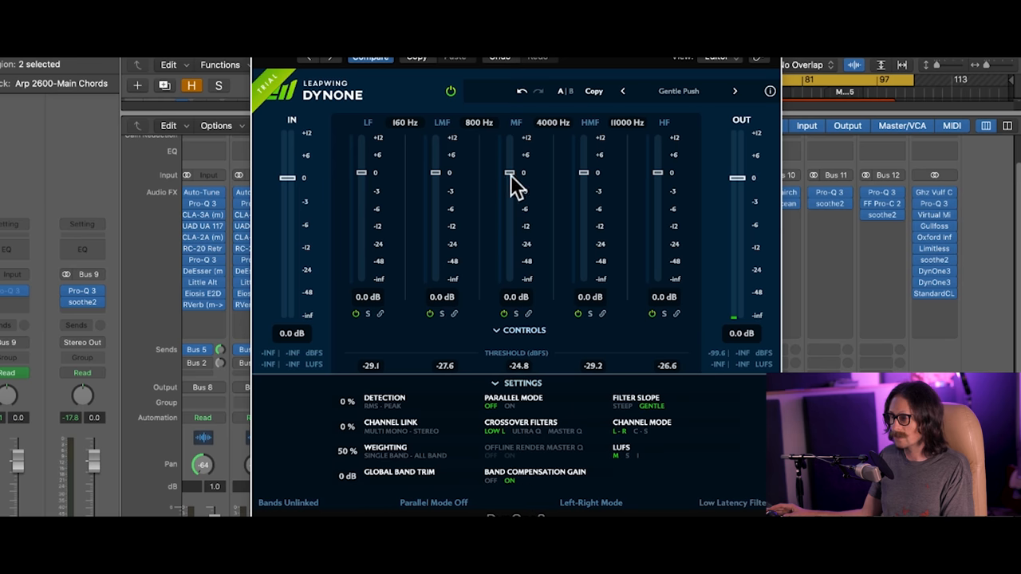
{"action": "mouse_move", "coordinate": [399, 413]}
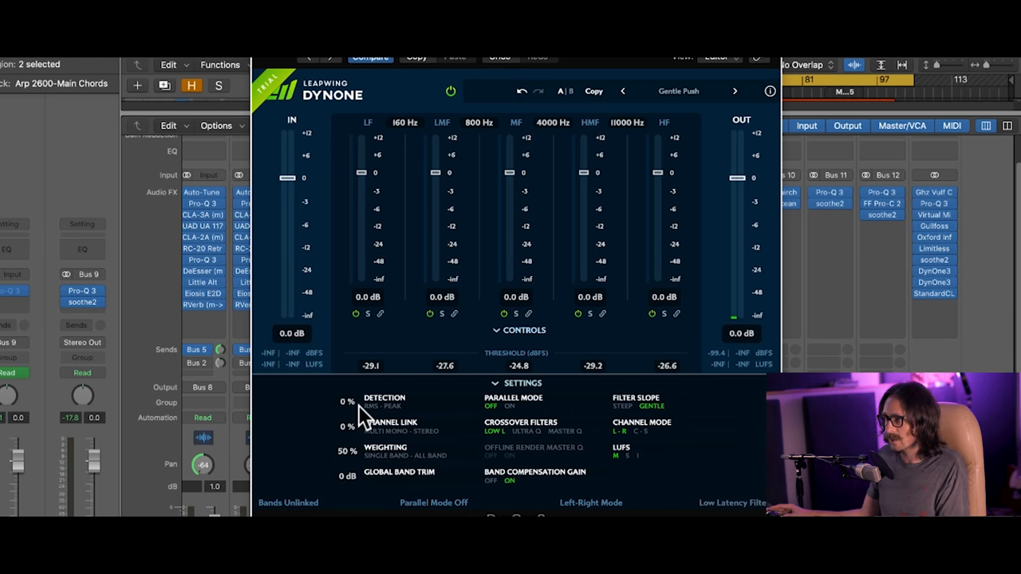
{"action": "mouse_move", "coordinate": [375, 418]}
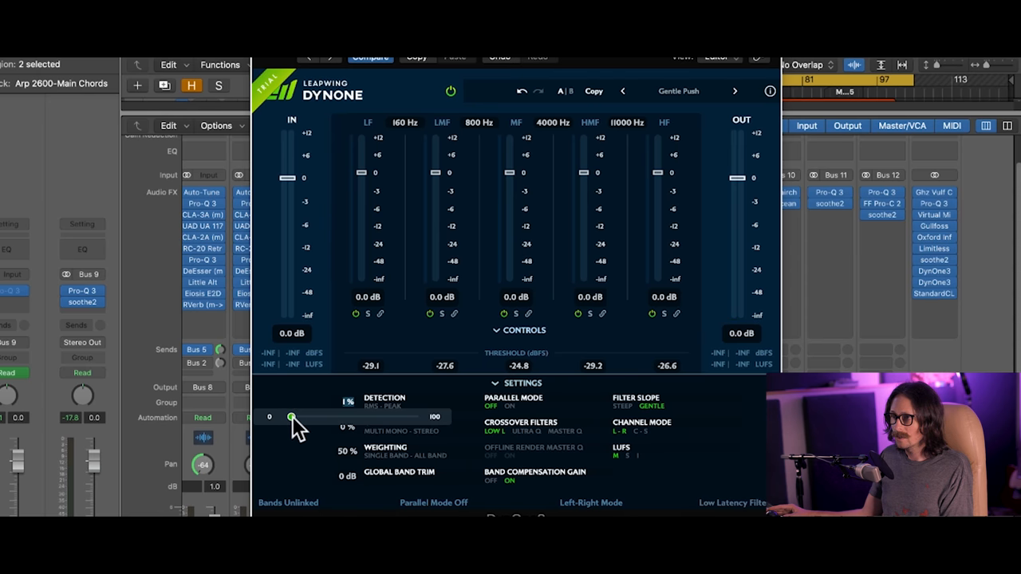
{"action": "left_click_drag", "start_coordinate": [290, 418], "coordinate": [415, 418]}
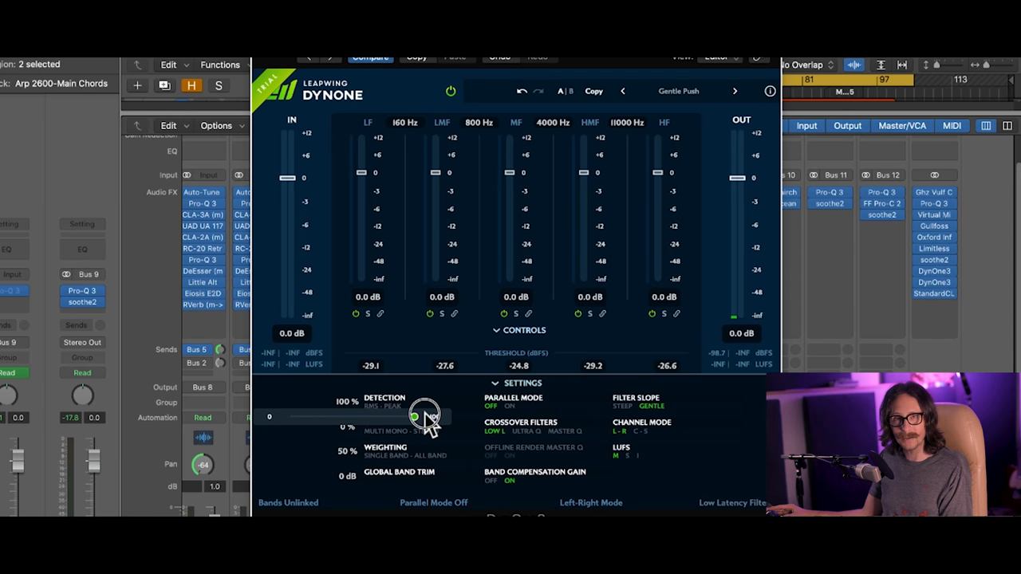
{"action": "left_click_drag", "start_coordinate": [418, 417], "coordinate": [367, 416]}
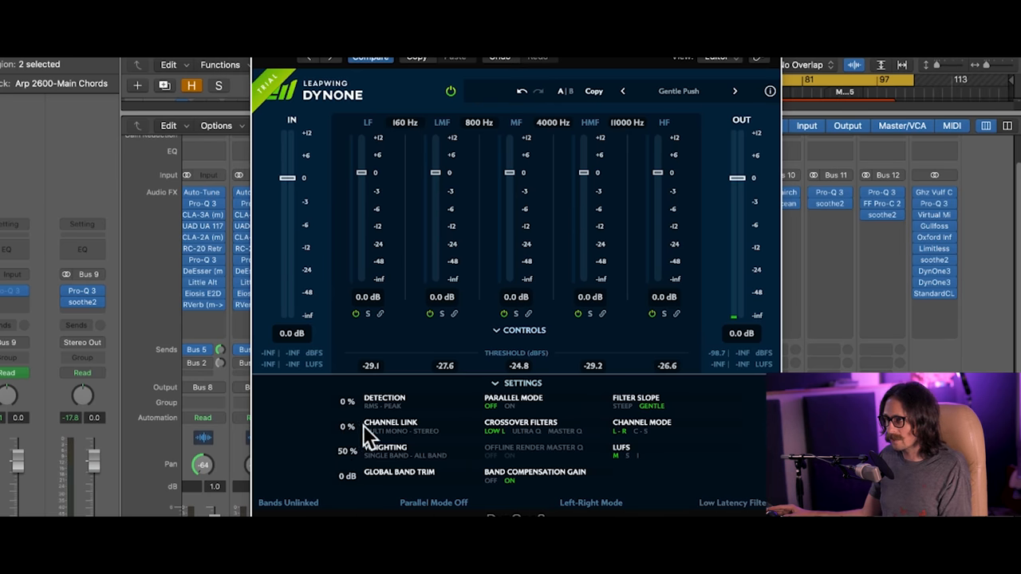
{"action": "mouse_move", "coordinate": [430, 443]}
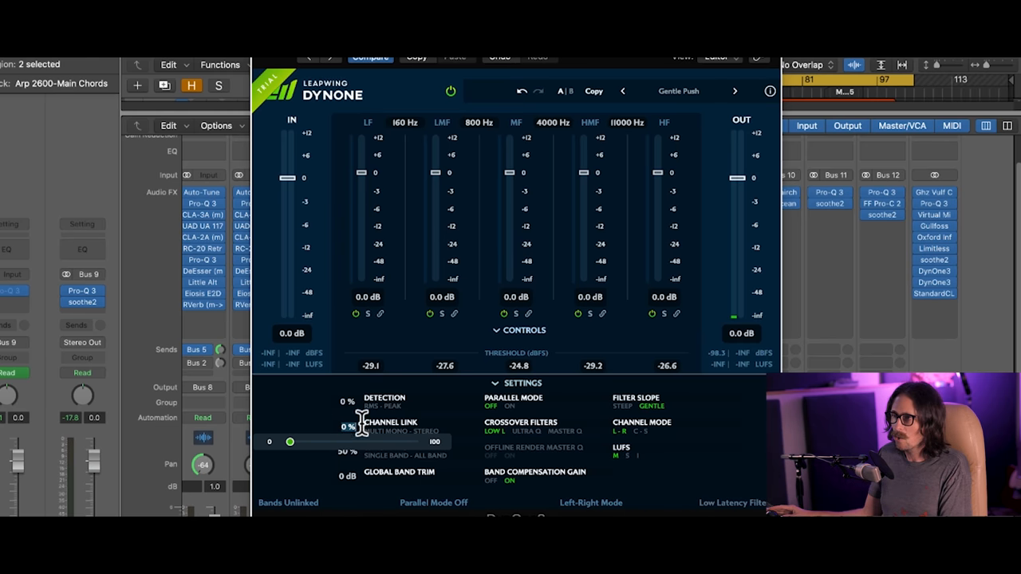
{"action": "left_click_drag", "start_coordinate": [291, 440], "coordinate": [413, 440]}
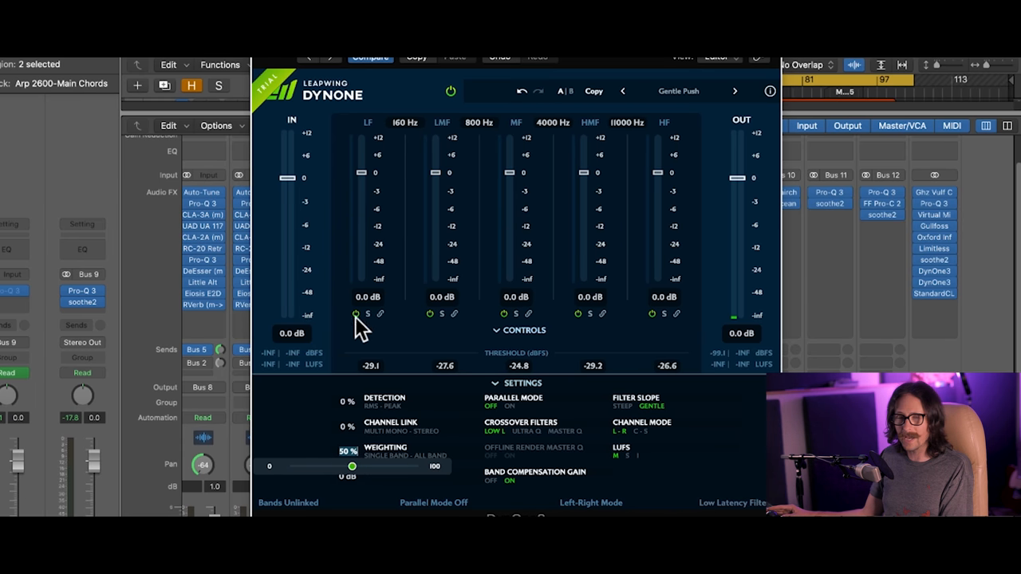
{"action": "mouse_move", "coordinate": [390, 399]}
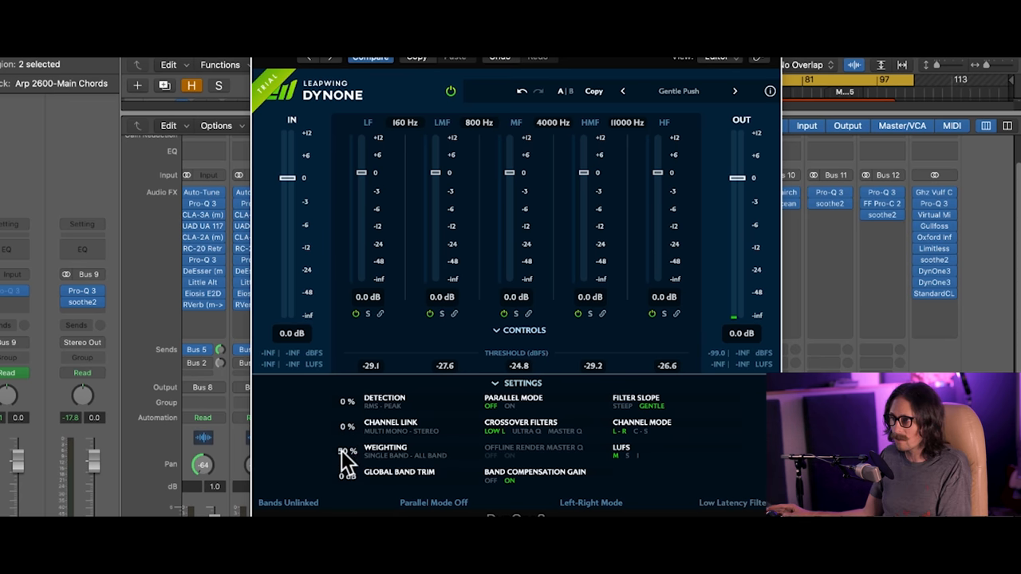
{"action": "left_click_drag", "start_coordinate": [344, 460], "coordinate": [301, 475]}
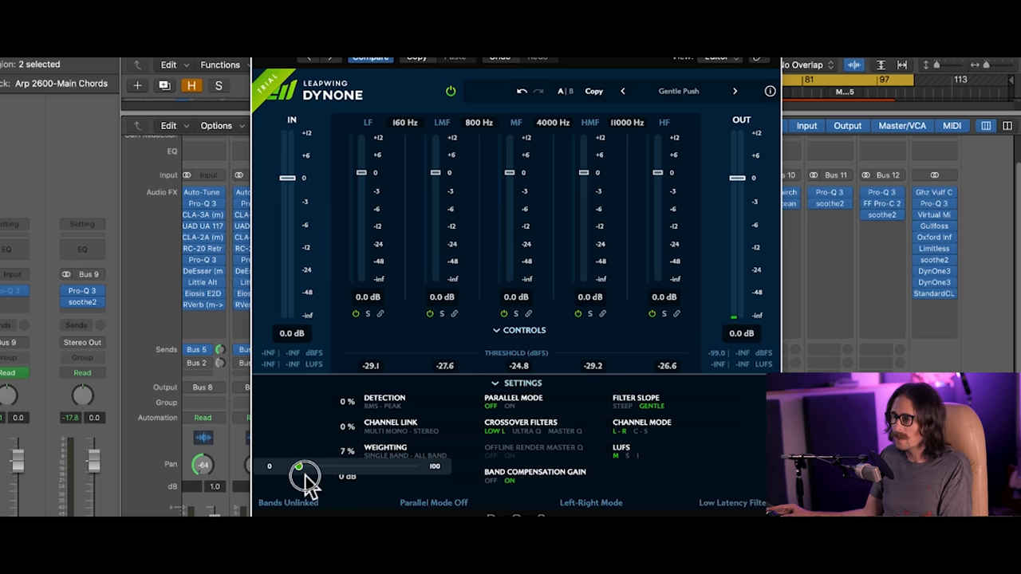
{"action": "left_click_drag", "start_coordinate": [303, 467], "coordinate": [351, 468]}
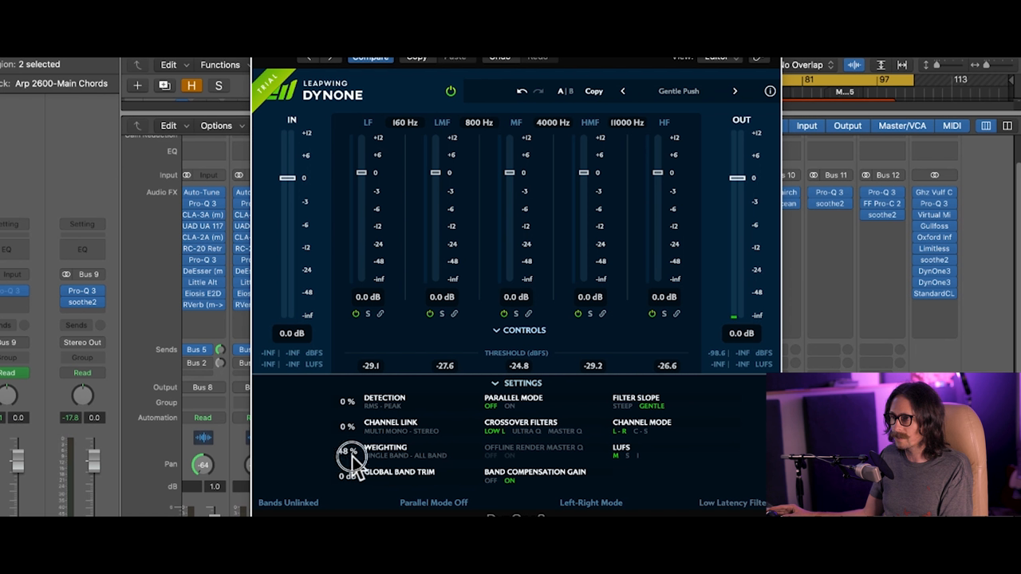
{"action": "left_click_drag", "start_coordinate": [349, 461], "coordinate": [351, 455]}
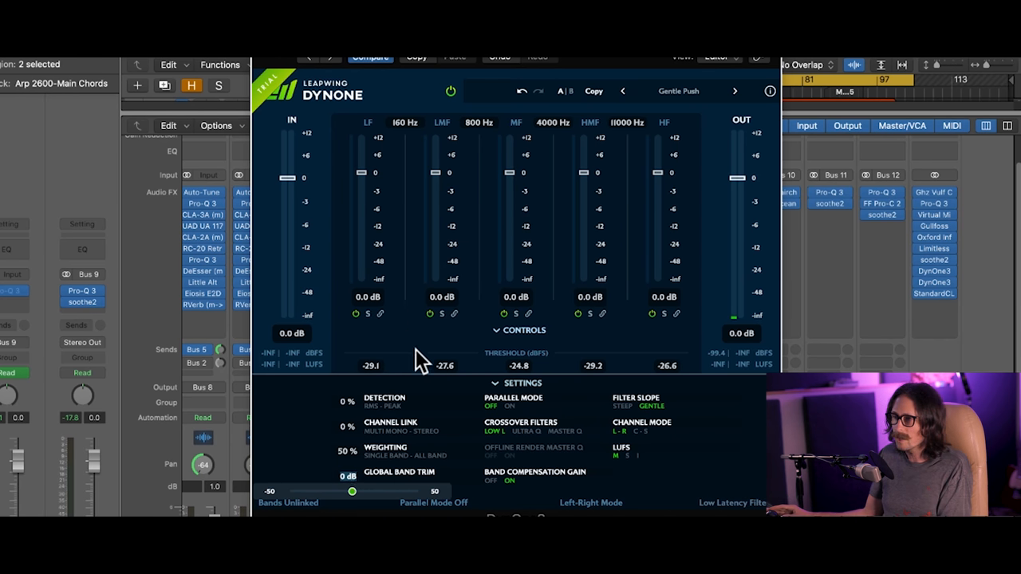
{"action": "left_click_drag", "start_coordinate": [348, 491], "coordinate": [310, 492]}
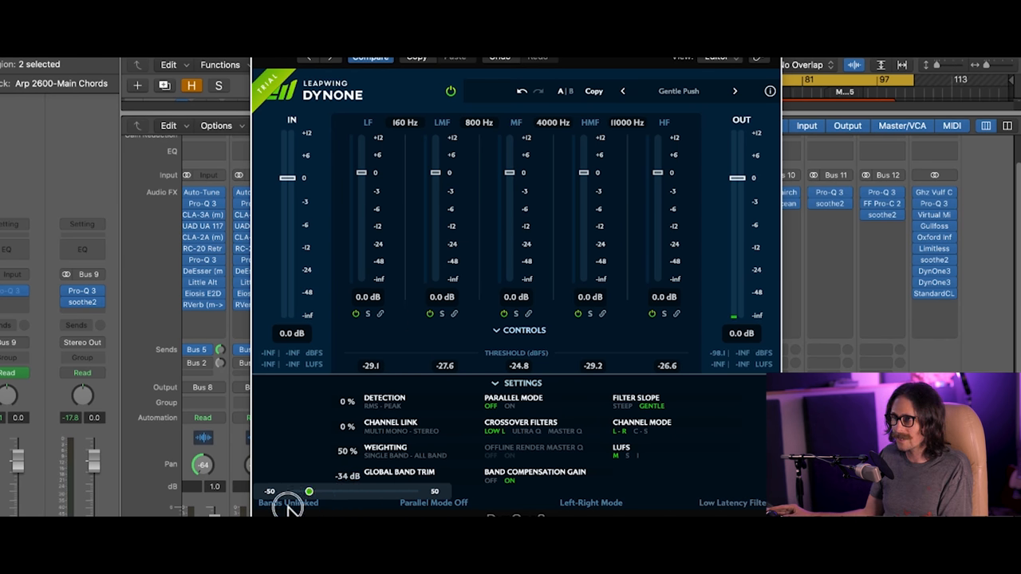
{"action": "left_click_drag", "start_coordinate": [310, 492], "coordinate": [367, 491]}
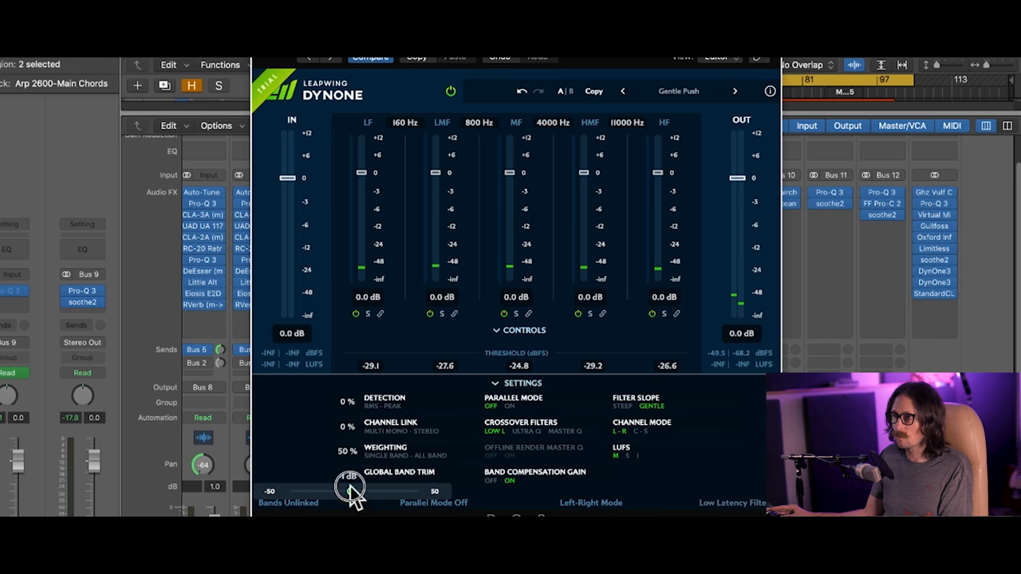
{"action": "left_click_drag", "start_coordinate": [351, 487], "coordinate": [351, 487]}
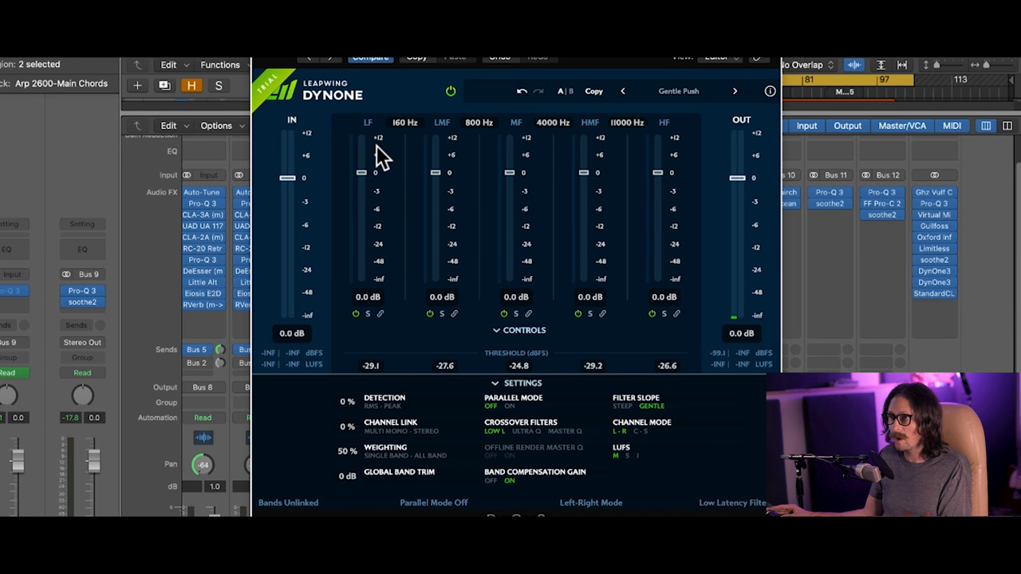
{"action": "mouse_move", "coordinate": [375, 185]}
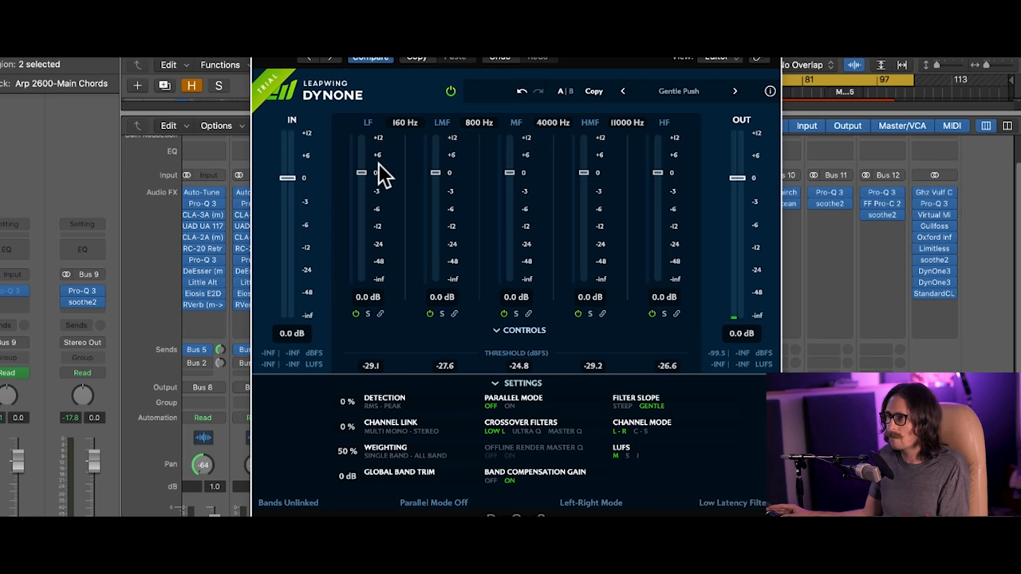
{"action": "mouse_move", "coordinate": [343, 475]}
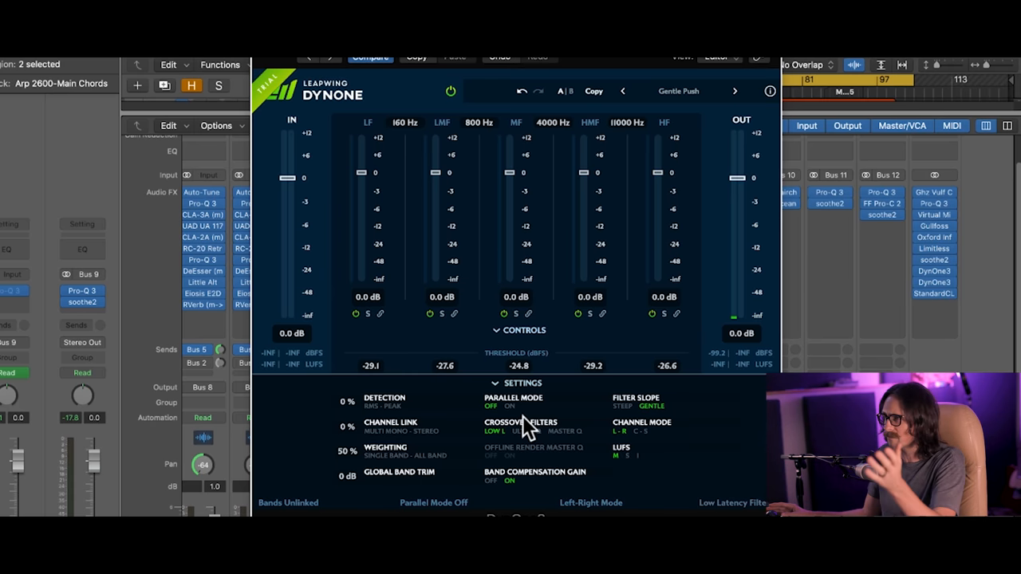
{"action": "mouse_move", "coordinate": [583, 373]}
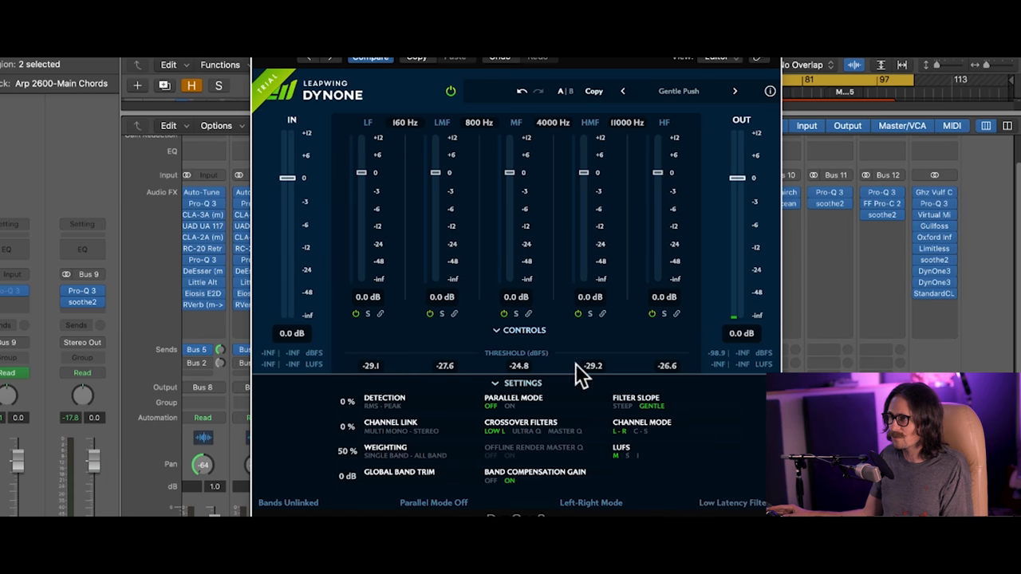
{"action": "mouse_move", "coordinate": [507, 398]}
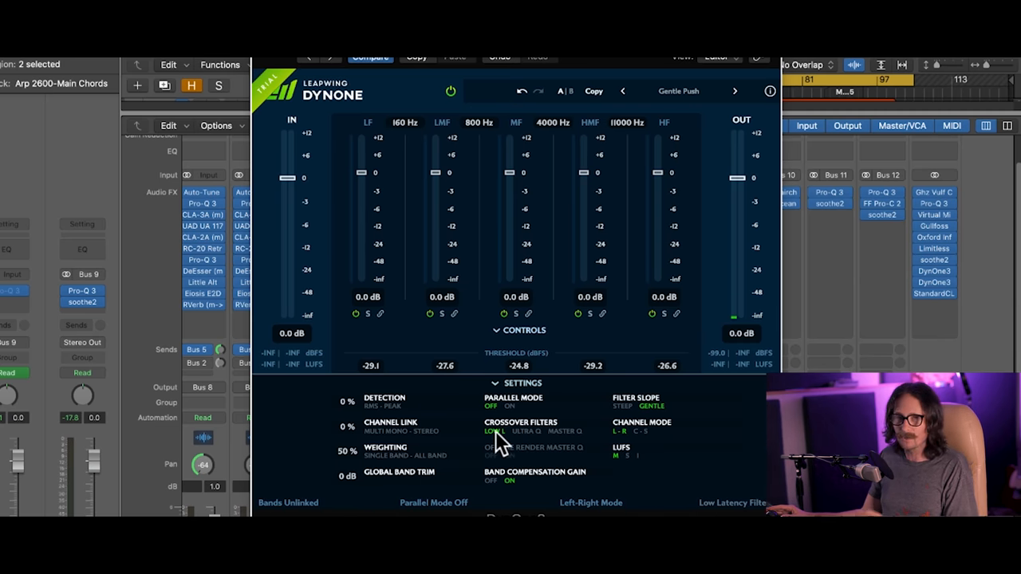
{"action": "mouse_move", "coordinate": [542, 445]}
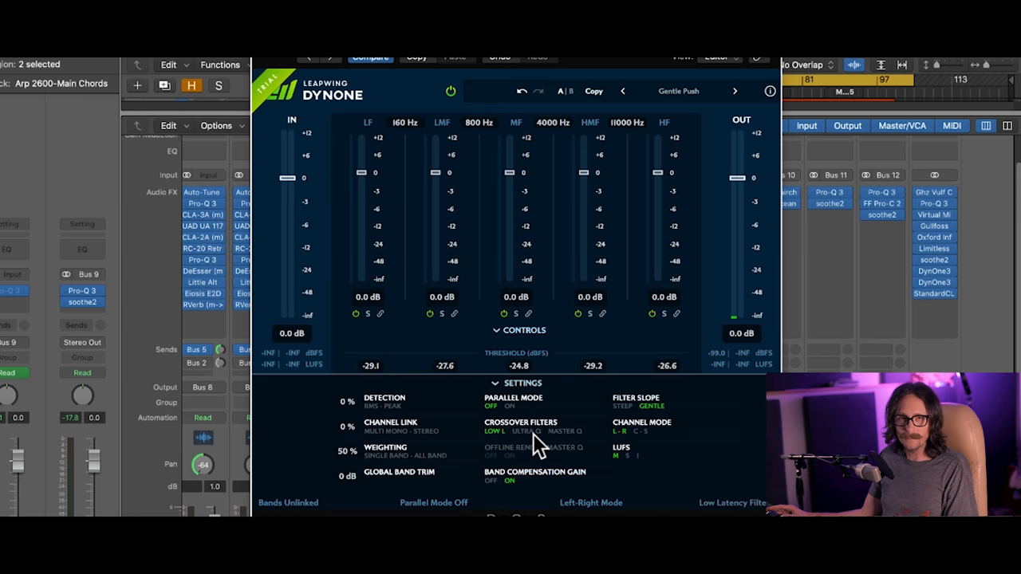
{"action": "mouse_move", "coordinate": [566, 443]}
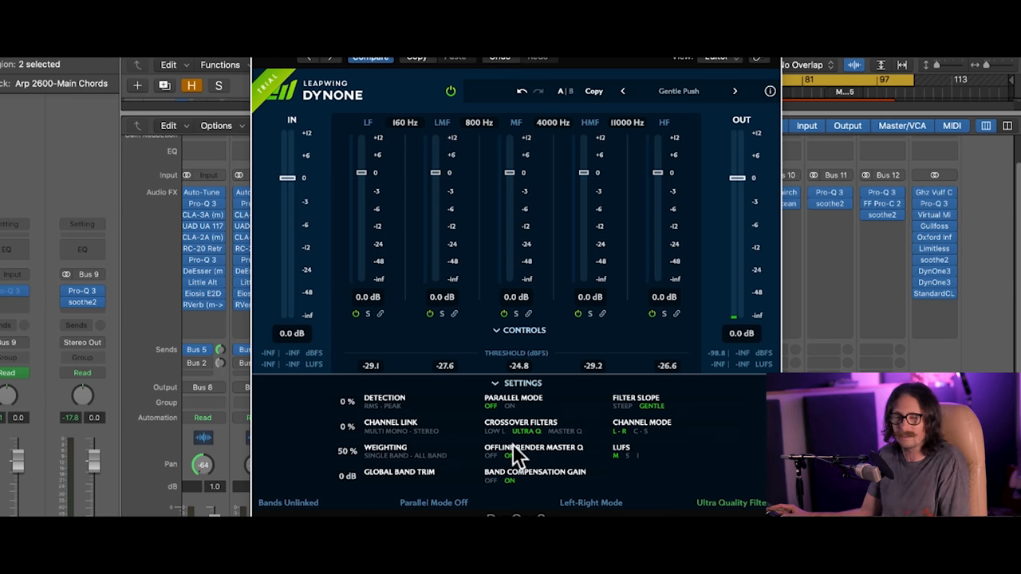
{"action": "mouse_move", "coordinate": [542, 438]}
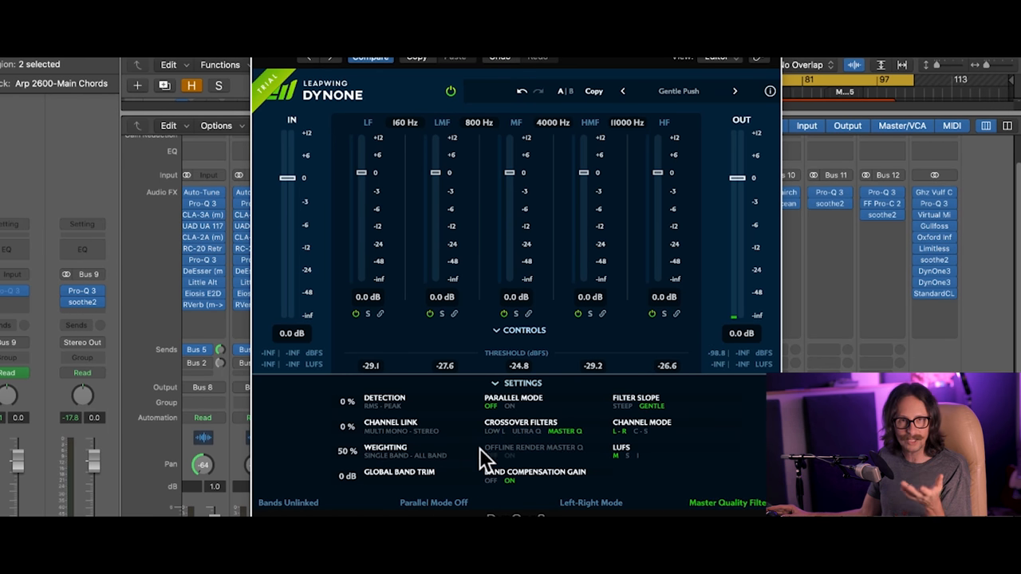
{"action": "mouse_move", "coordinate": [502, 444]}
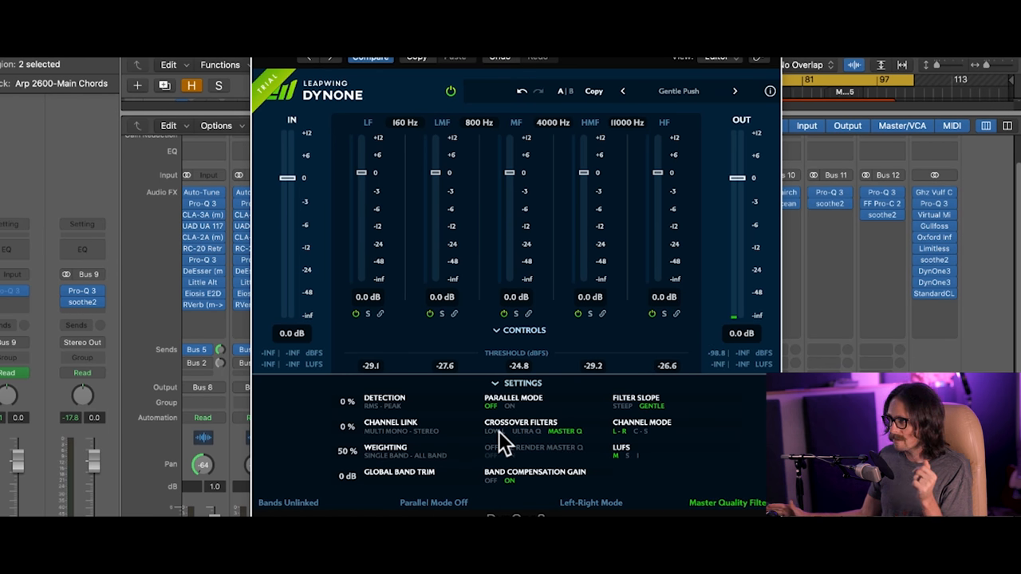
Restore the LOW L crossover filter and settle the LF/LMF crossover at 160 Hz after dipping to ~104 Hz.
{"action": "left_click", "coordinate": [491, 430]}
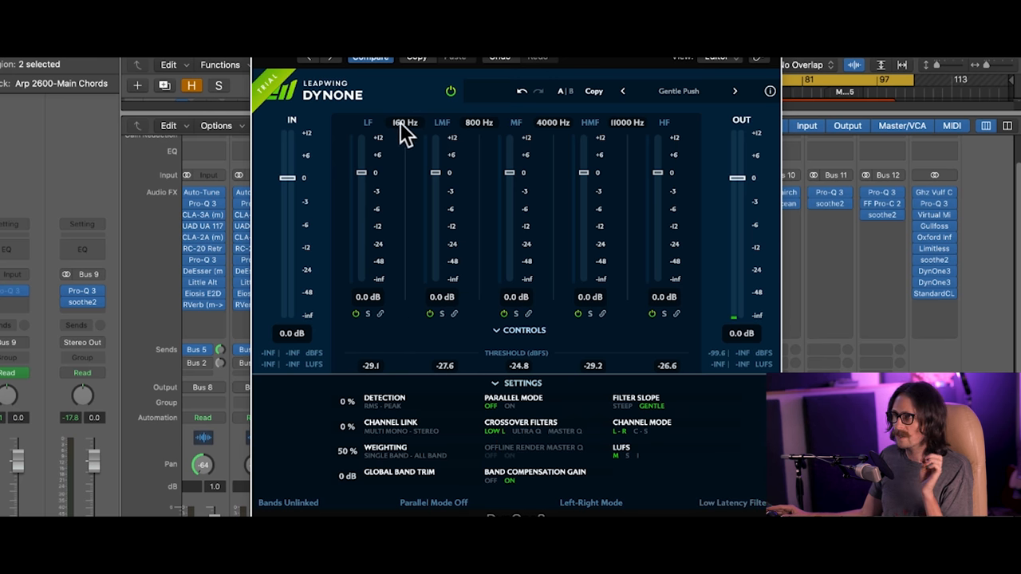
{"action": "left_click", "coordinate": [405, 121]}
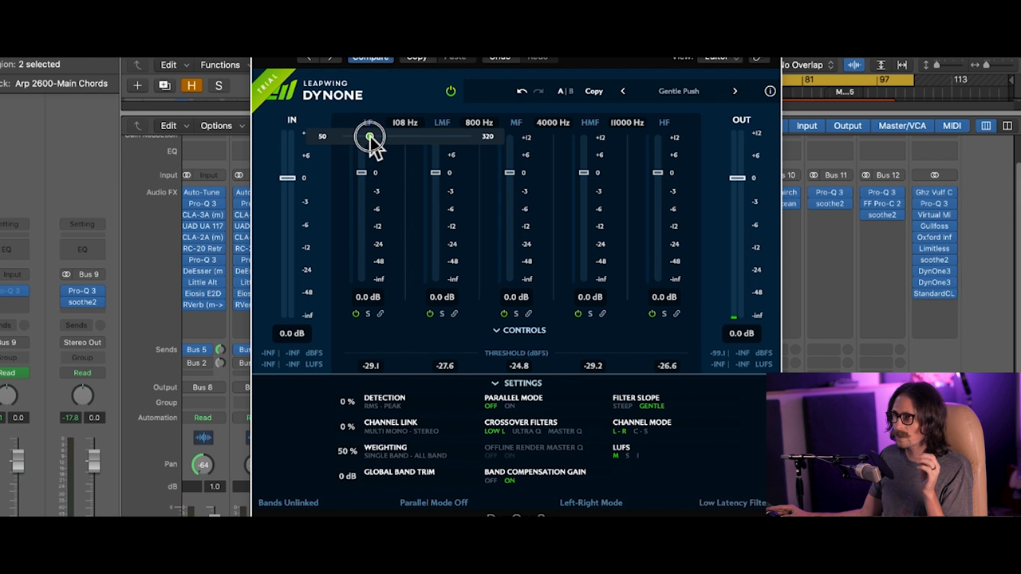
{"action": "left_click_drag", "start_coordinate": [370, 137], "coordinate": [396, 137]}
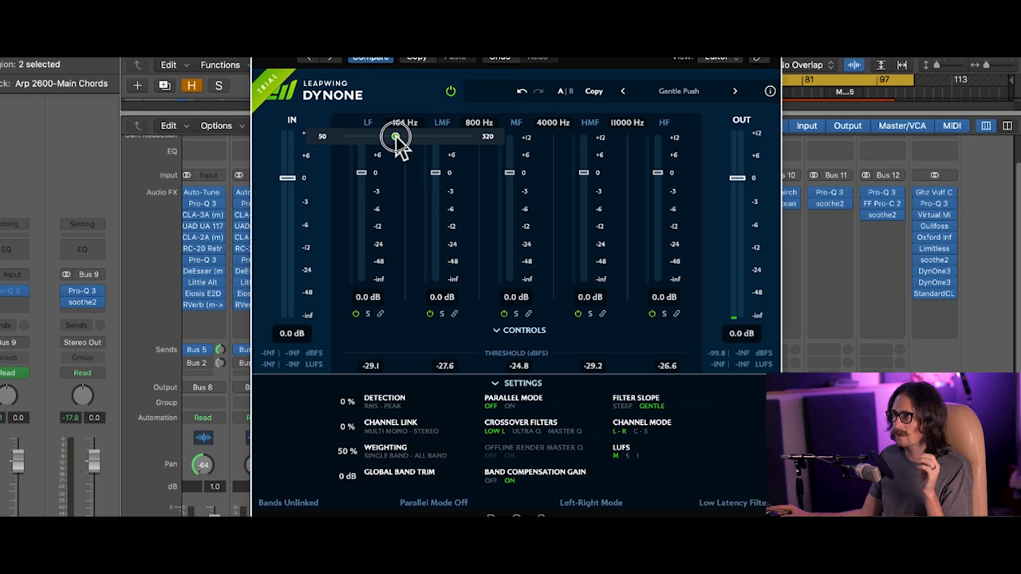
{"action": "left_click_drag", "start_coordinate": [396, 137], "coordinate": [394, 141]}
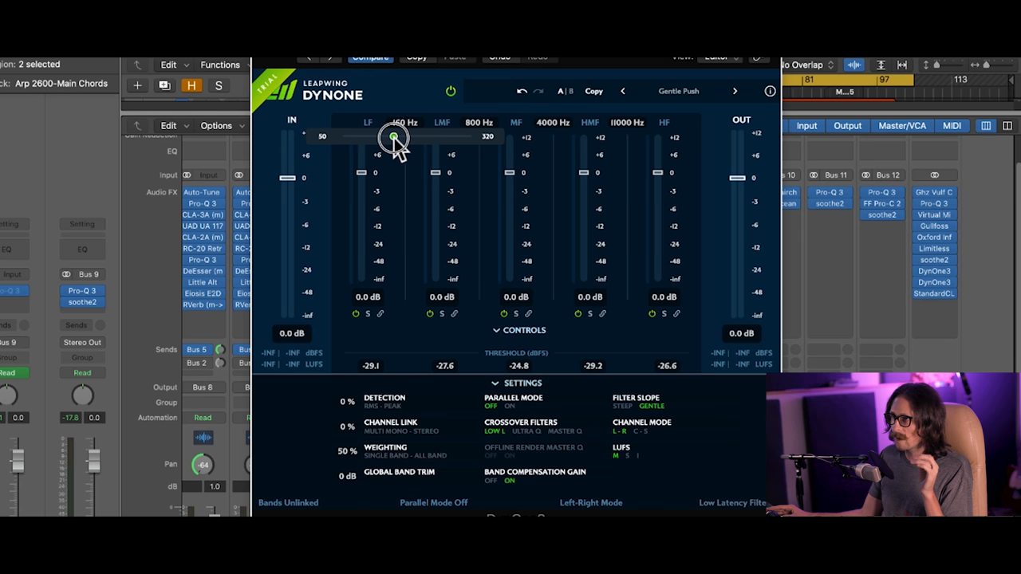
{"action": "left_click_drag", "start_coordinate": [392, 137], "coordinate": [395, 134]}
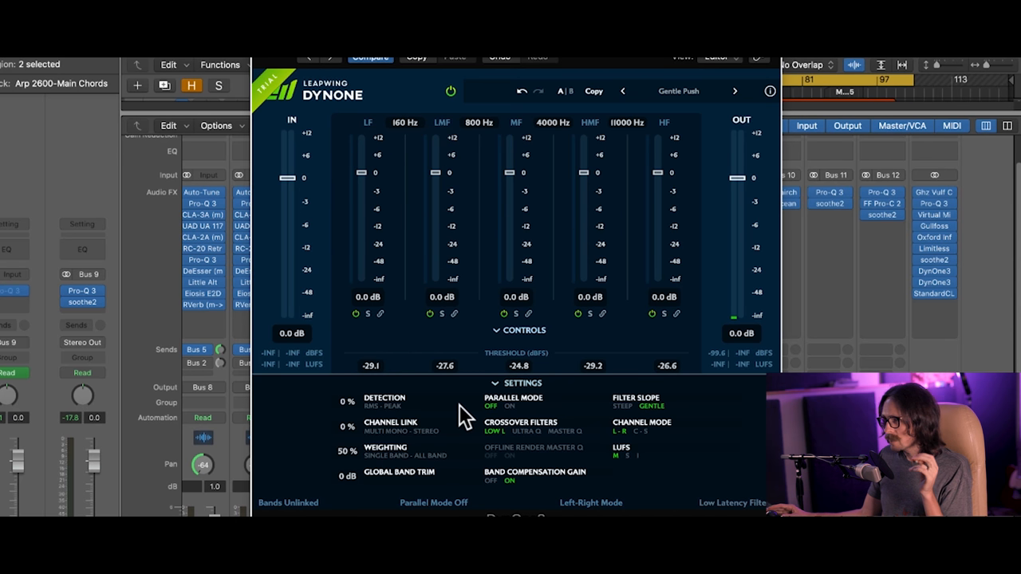
{"action": "mouse_move", "coordinate": [648, 431]}
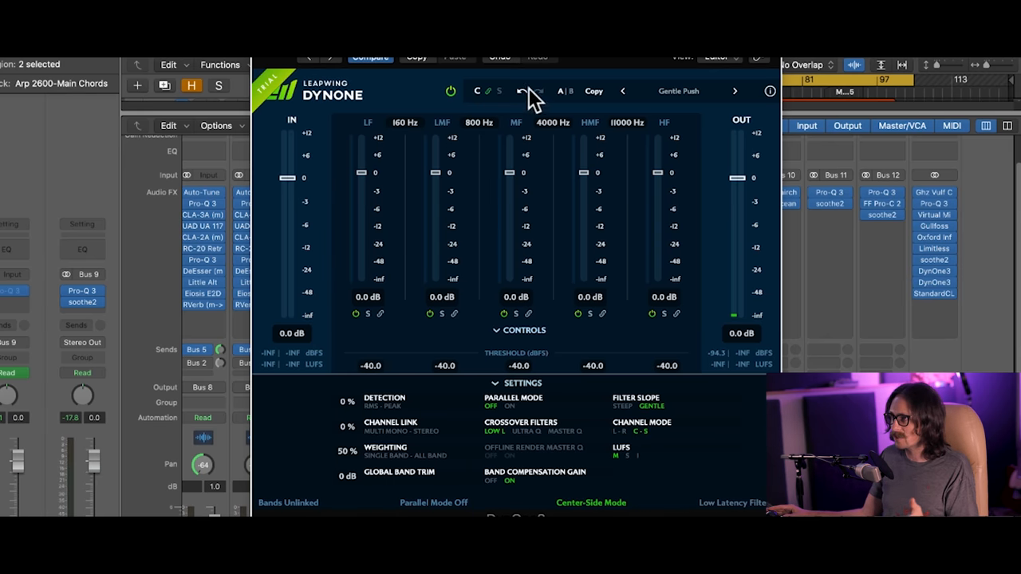
{"action": "mouse_move", "coordinate": [498, 103]}
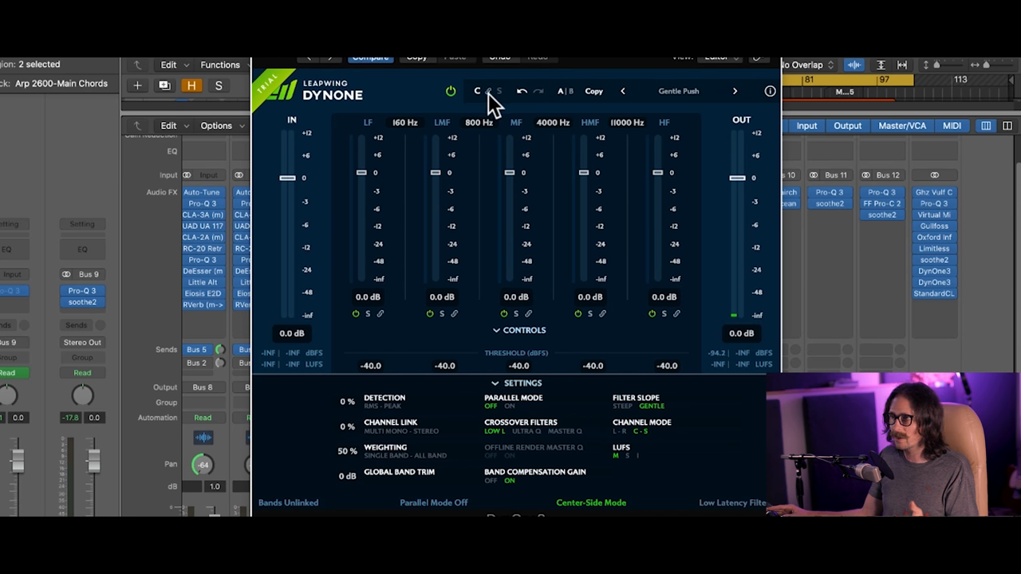
{"action": "mouse_move", "coordinate": [503, 131]}
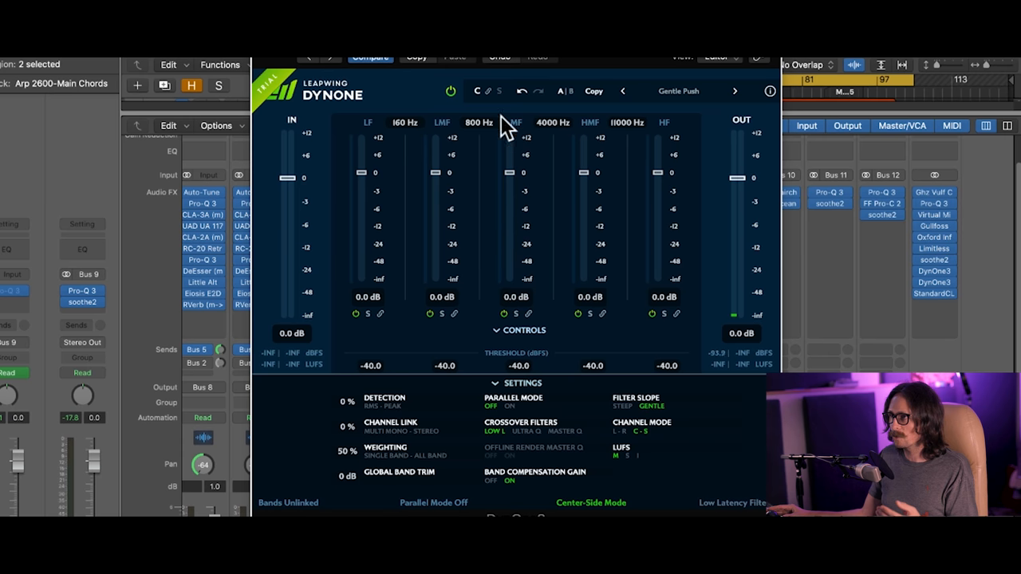
{"action": "mouse_move", "coordinate": [695, 82]}
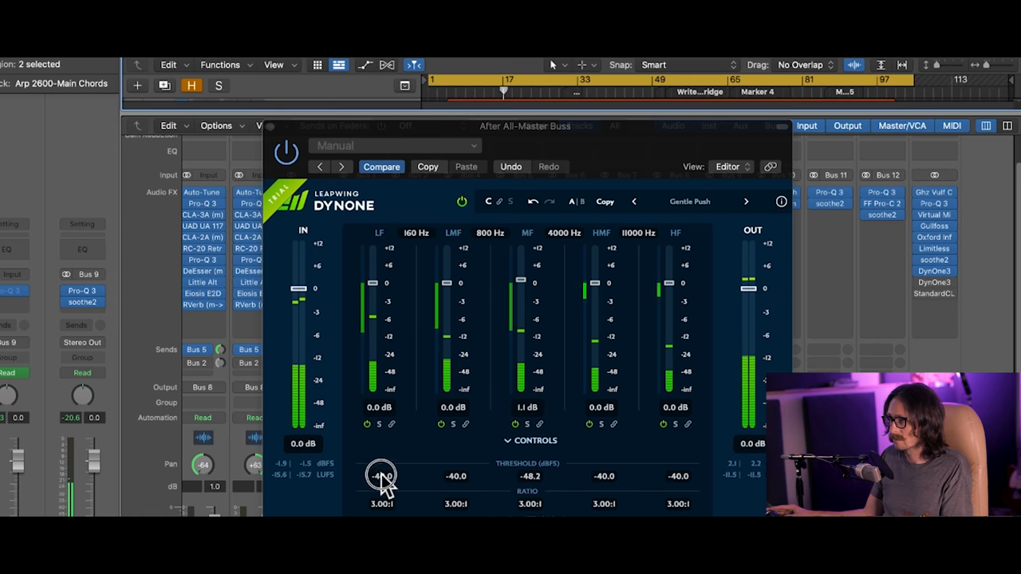
Lower the LF threshold to -46.5 dB and boost the LF band gain.
{"action": "left_click_drag", "start_coordinate": [381, 475], "coordinate": [374, 491]}
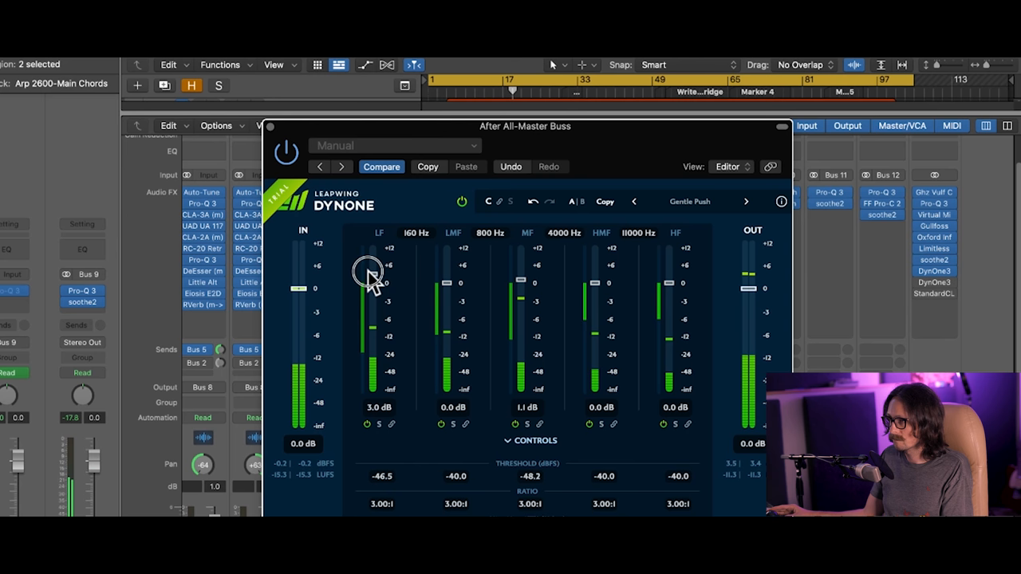
{"action": "left_click_drag", "start_coordinate": [370, 279], "coordinate": [370, 255]}
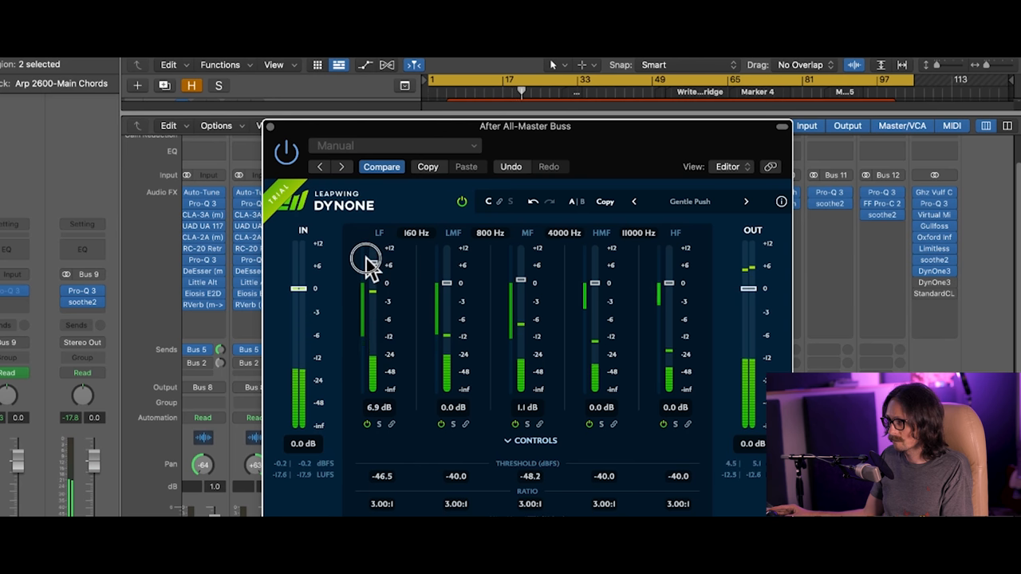
{"action": "left_click_drag", "start_coordinate": [367, 258], "coordinate": [367, 275]}
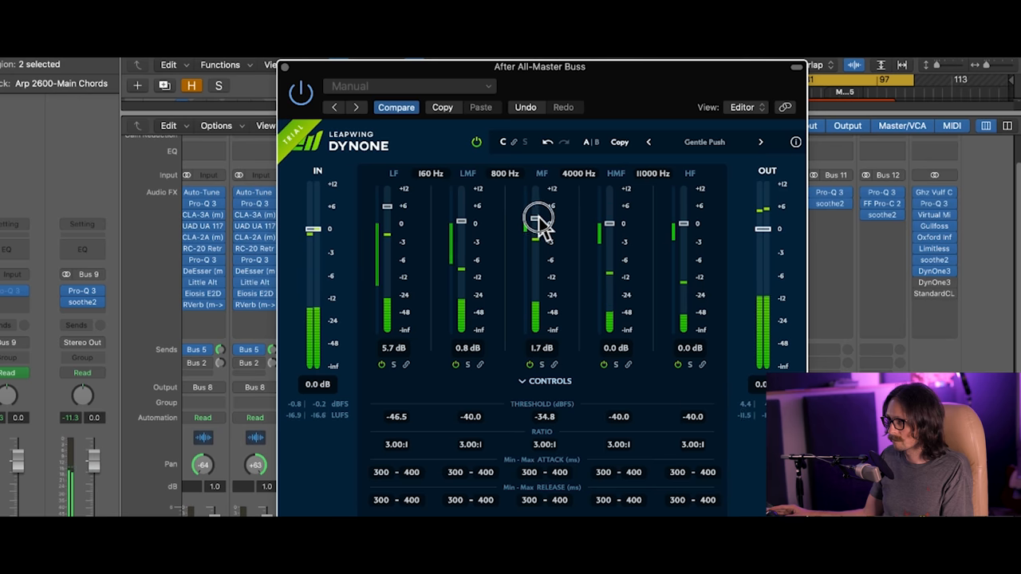
Boost the MF gain to about 2.8 dB and fine-tune LF gain near 3.8 dB.
{"action": "left_click_drag", "start_coordinate": [541, 223], "coordinate": [540, 215]}
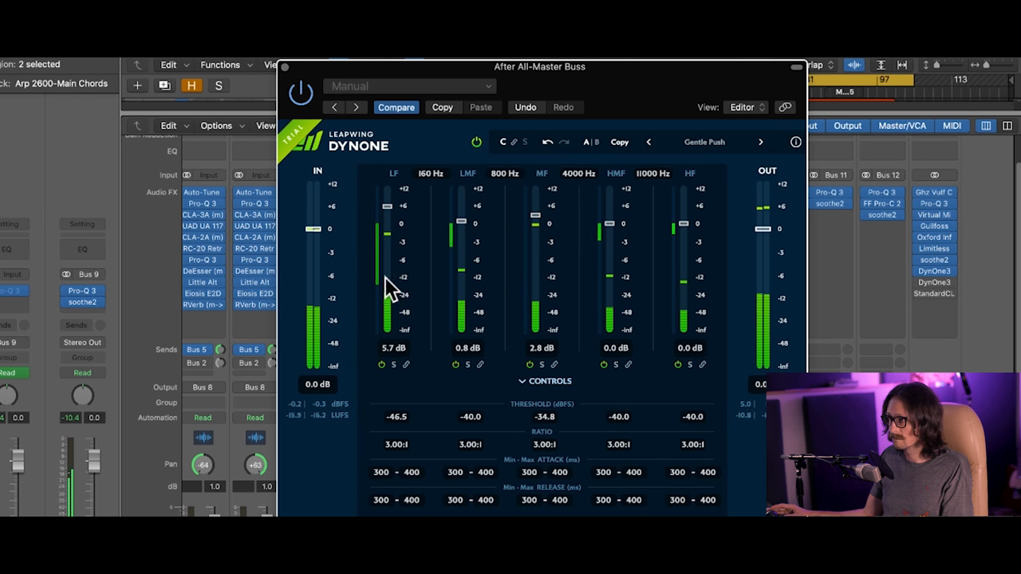
{"action": "left_click_drag", "start_coordinate": [390, 239], "coordinate": [391, 255]}
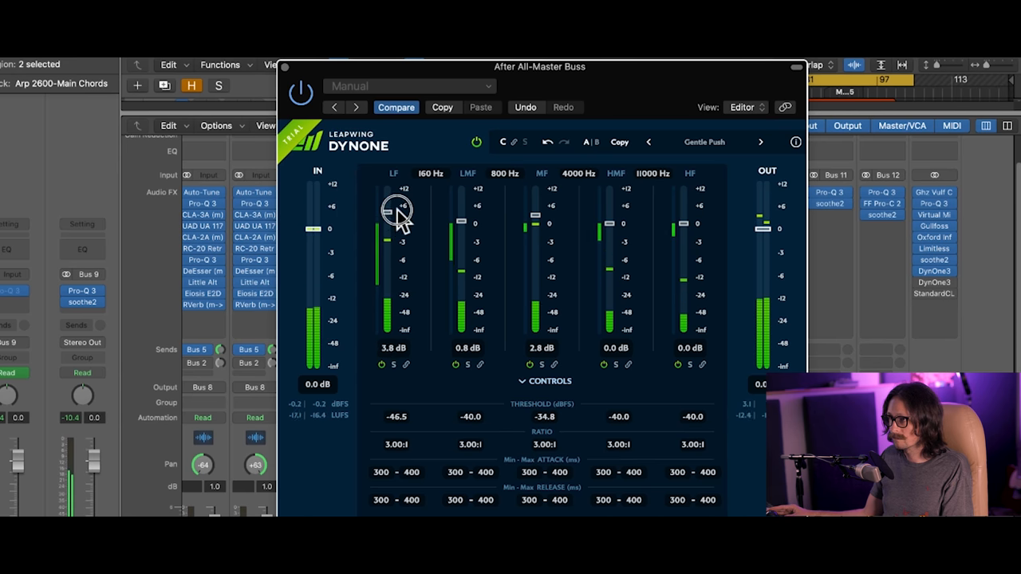
{"action": "left_click_drag", "start_coordinate": [395, 207], "coordinate": [401, 183]}
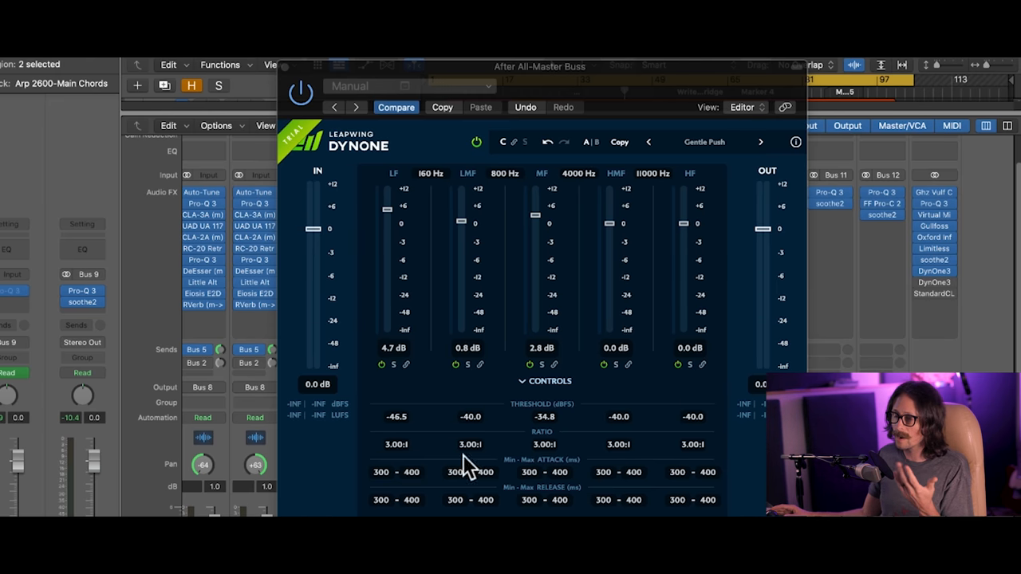
{"action": "mouse_move", "coordinate": [398, 358]}
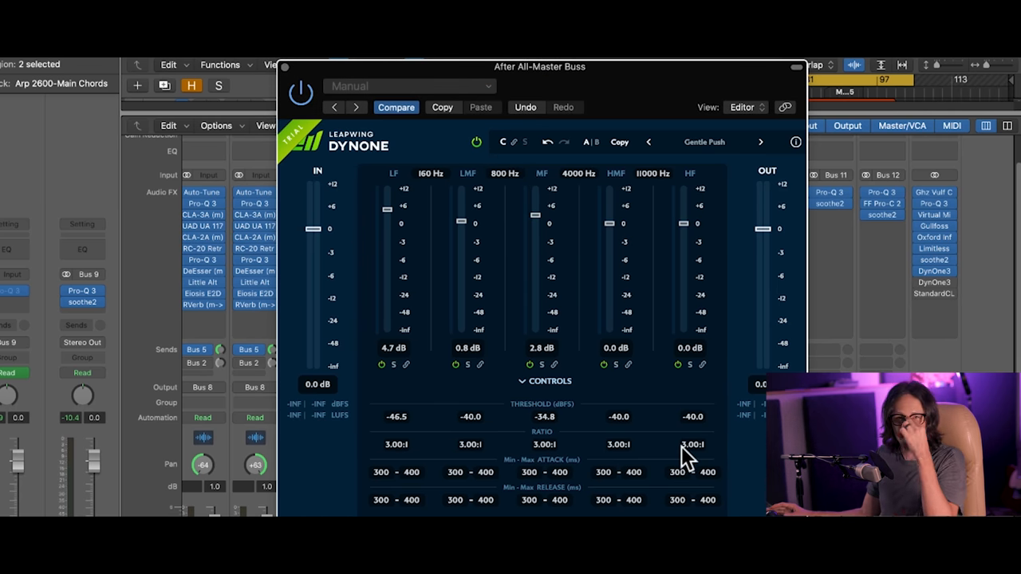
{"action": "mouse_move", "coordinate": [412, 327]}
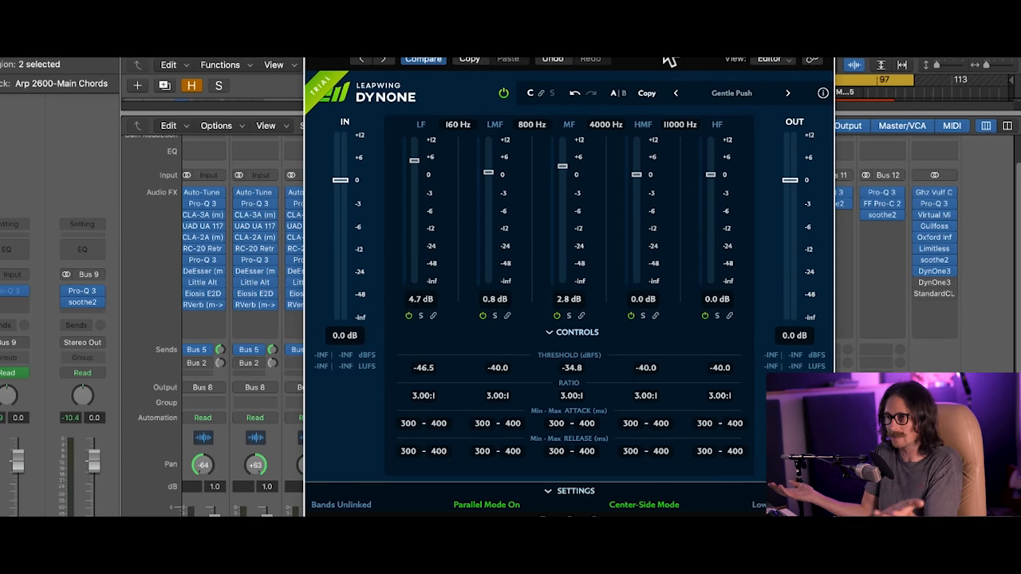
{"action": "mouse_move", "coordinate": [487, 229]}
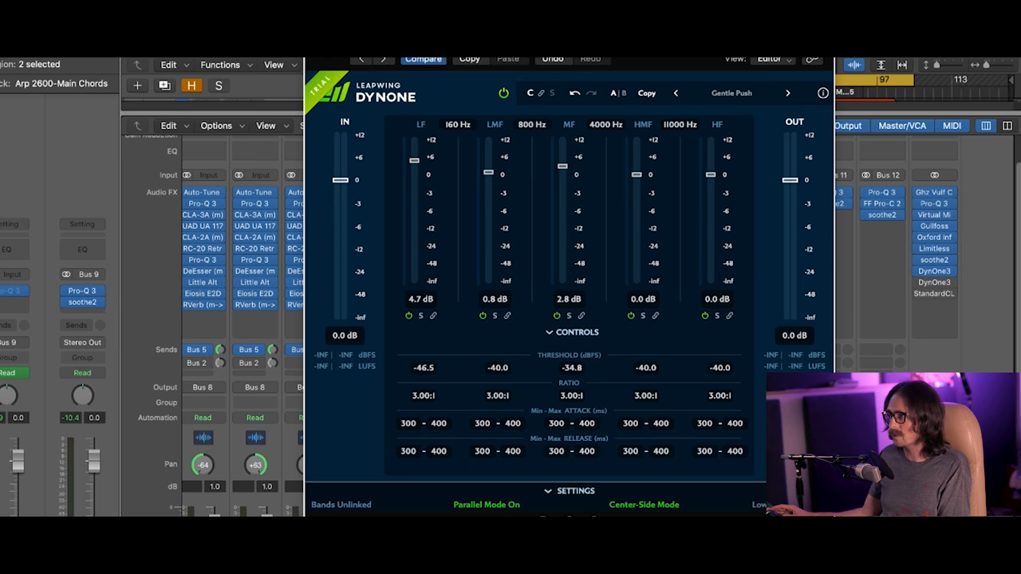
{"action": "mouse_move", "coordinate": [925, 287]}
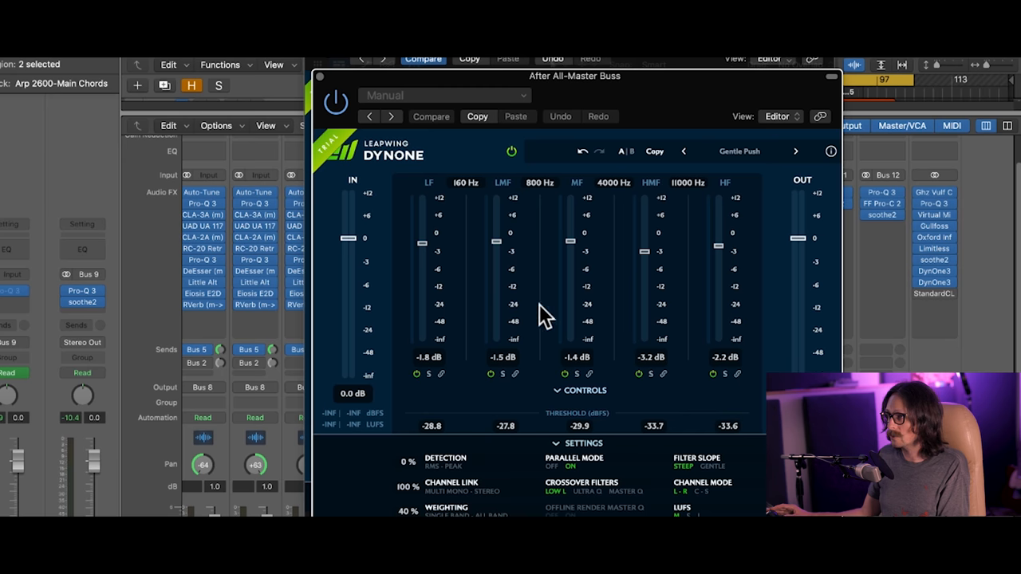
{"action": "mouse_move", "coordinate": [555, 348]}
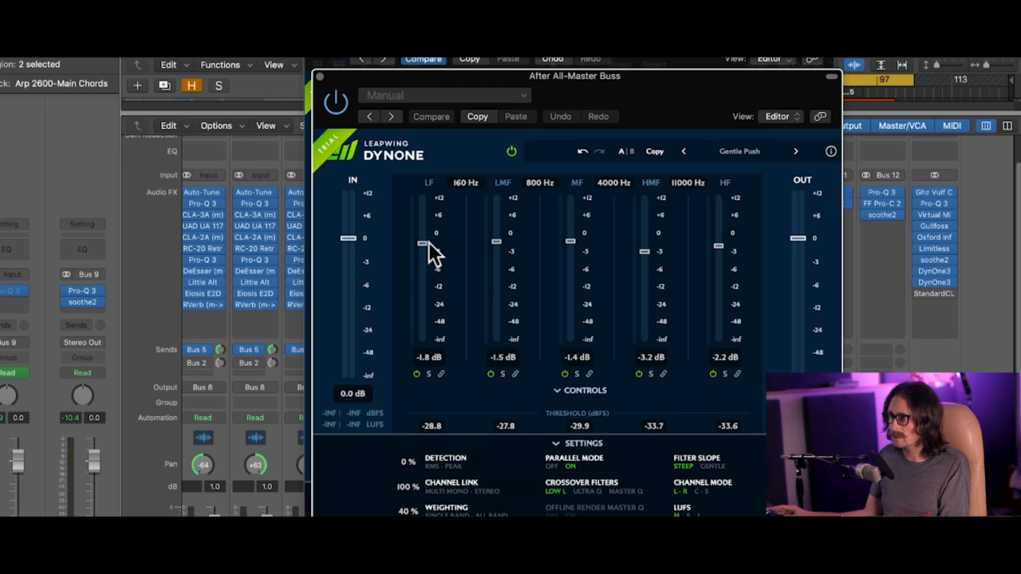
{"action": "mouse_move", "coordinate": [525, 431]}
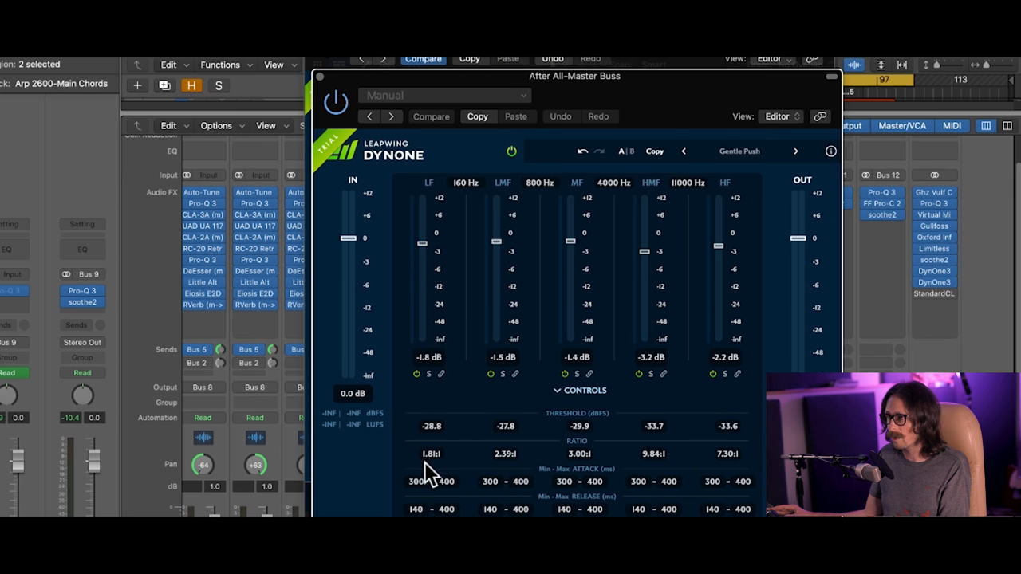
{"action": "mouse_move", "coordinate": [577, 391]}
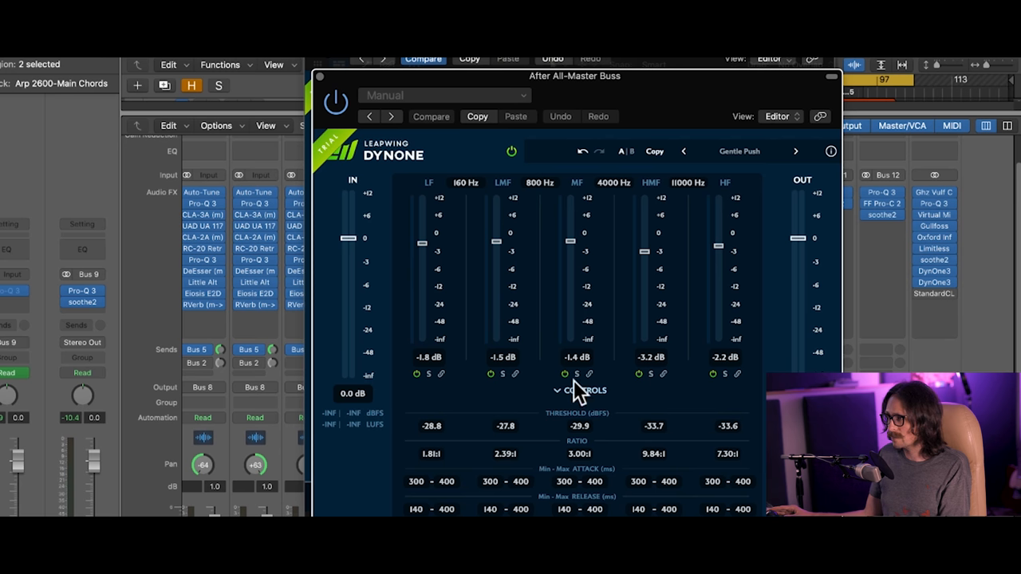
{"action": "mouse_move", "coordinate": [555, 361]}
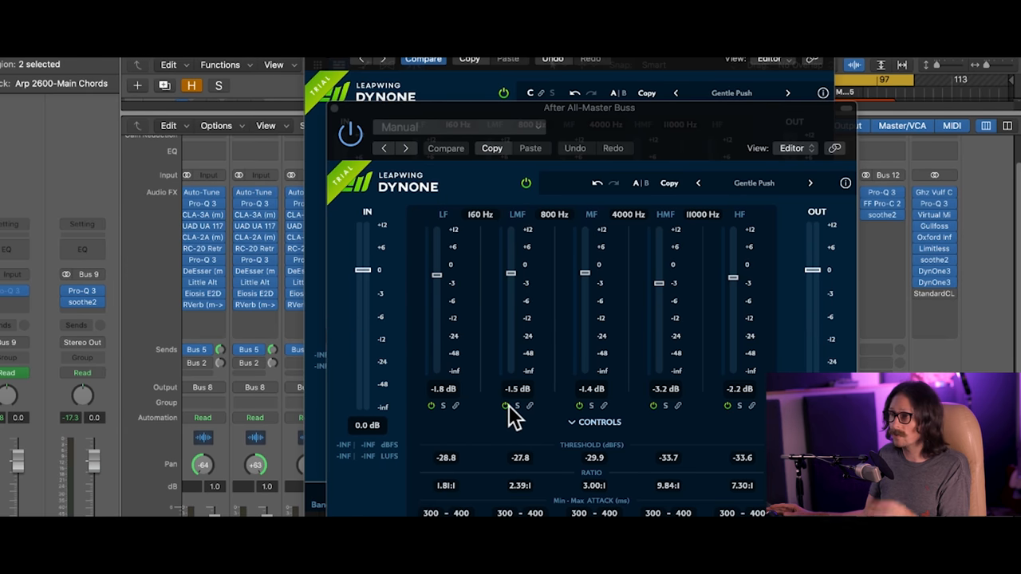
{"action": "mouse_move", "coordinate": [543, 395]}
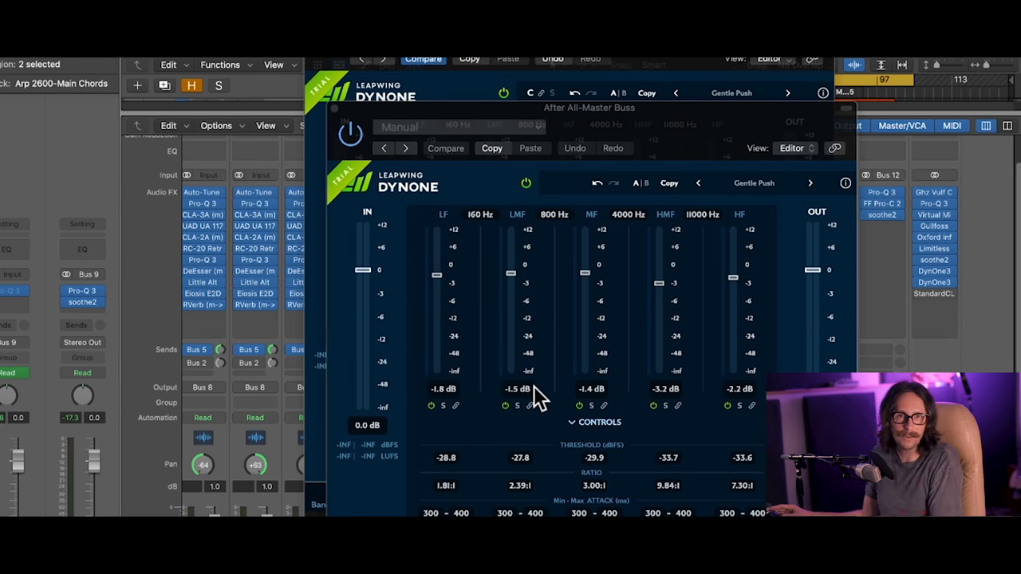
{"action": "mouse_move", "coordinate": [634, 327]}
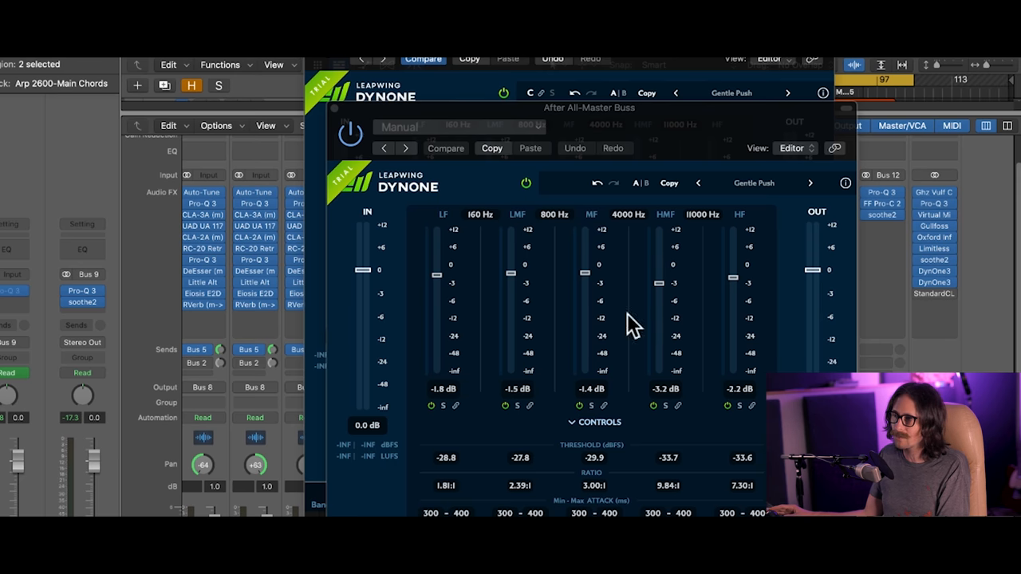
{"action": "mouse_move", "coordinate": [683, 335]}
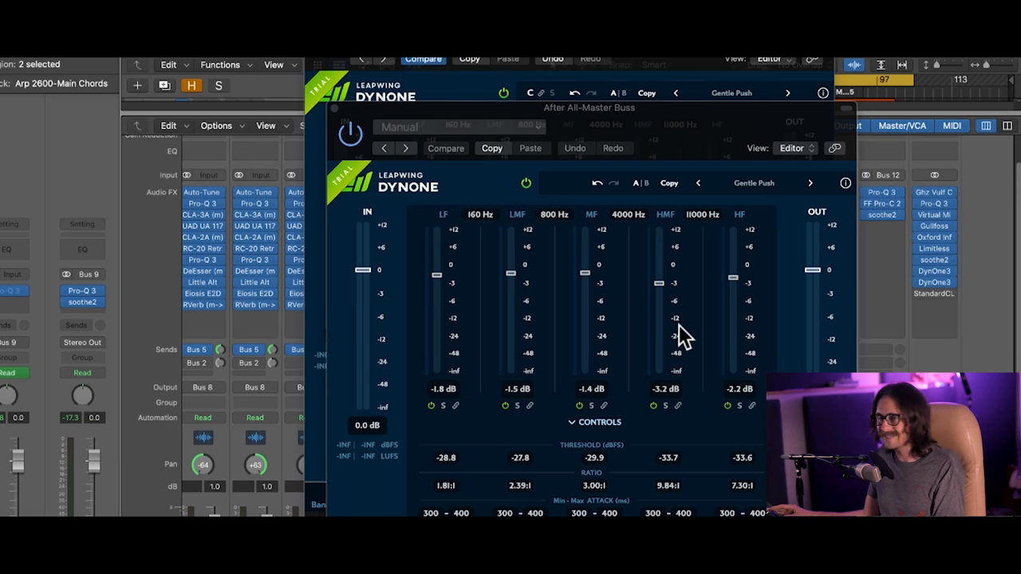
{"action": "mouse_move", "coordinate": [510, 418]}
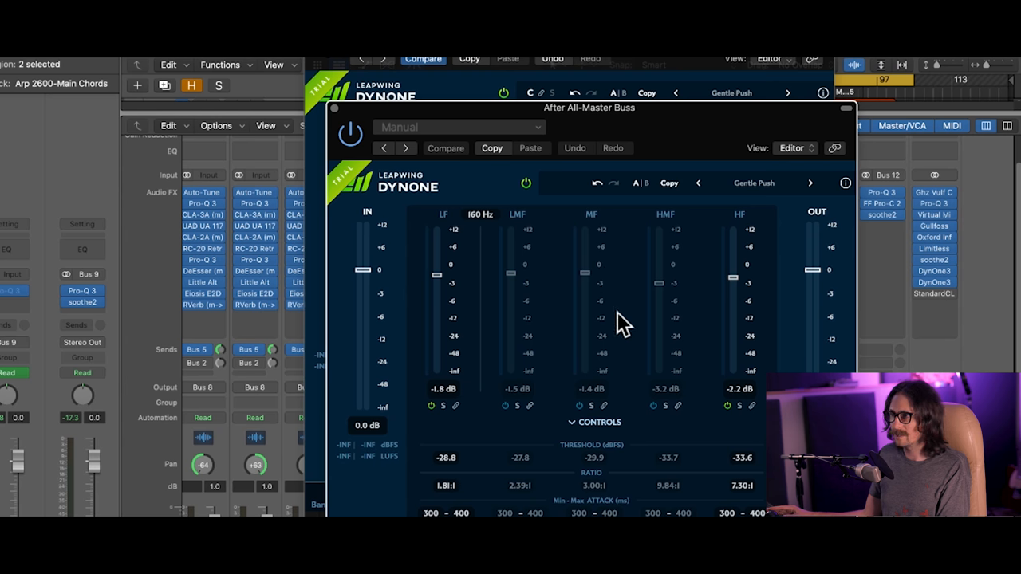
{"action": "mouse_move", "coordinate": [539, 351]}
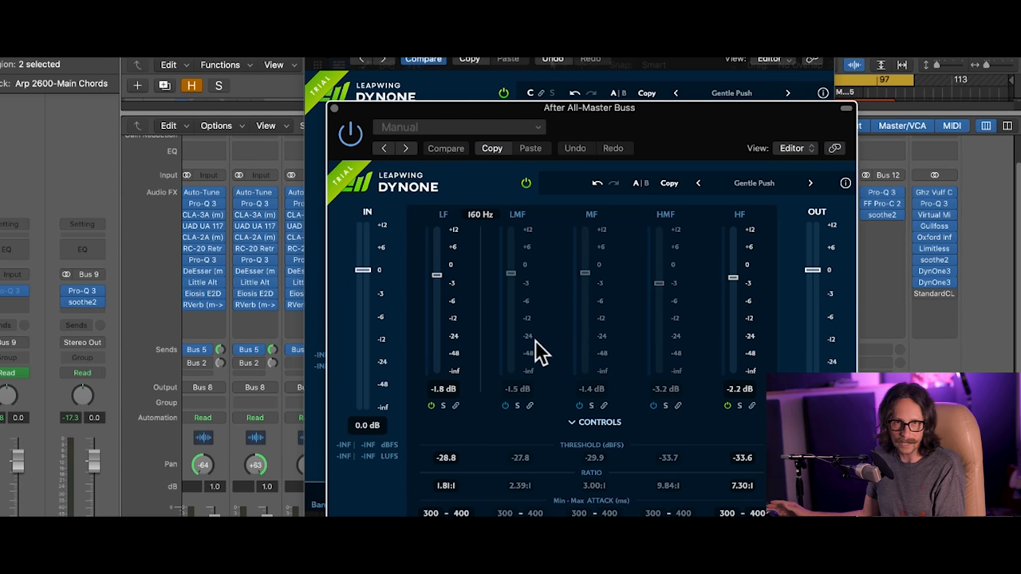